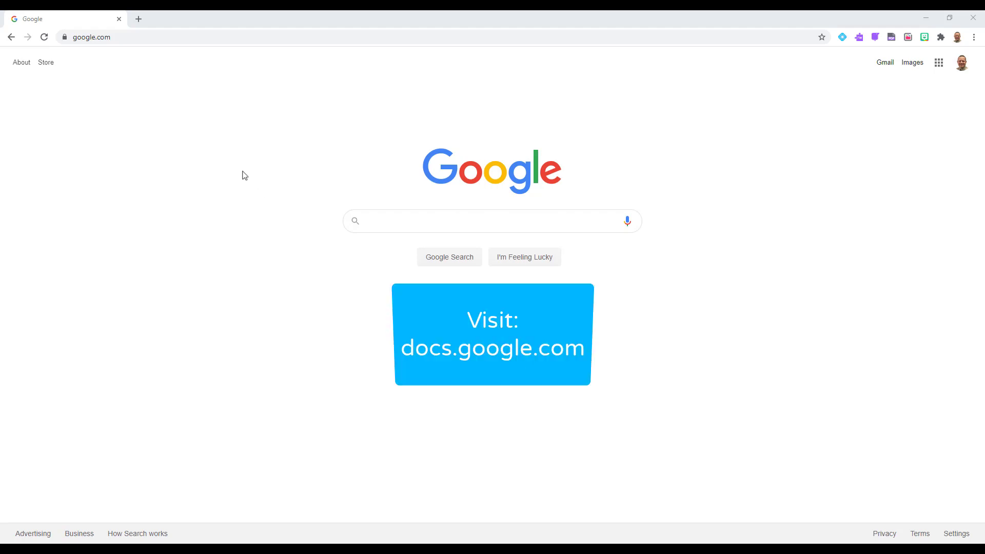
# - Load the Google Docs home page by entering docs.google.com in the address bar
pyautogui.click(91, 37)
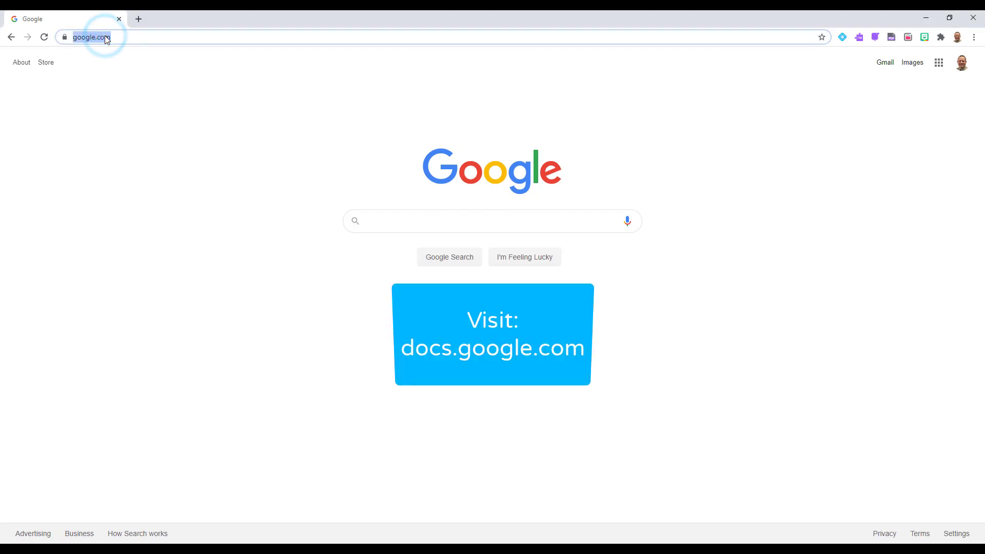
pyautogui.write('docs.google.com')
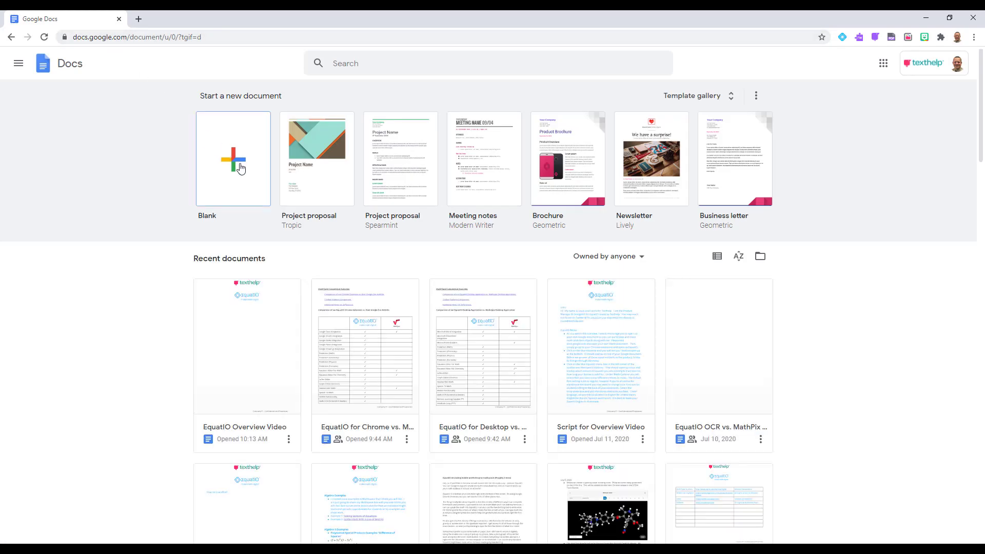
# - Open the 'EquatIO Overview Video' document from Recent documents
pyautogui.click(233, 158)
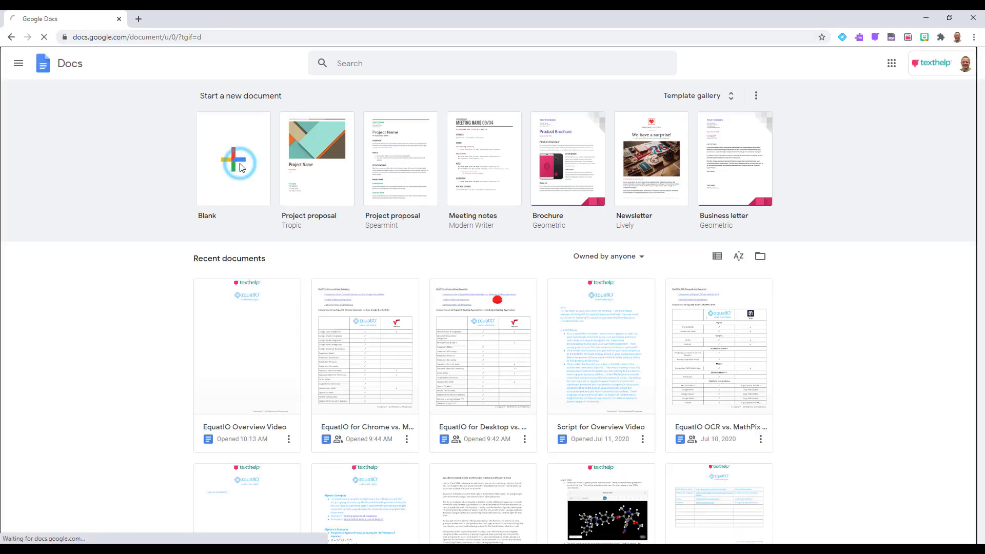
pyautogui.click(247, 347)
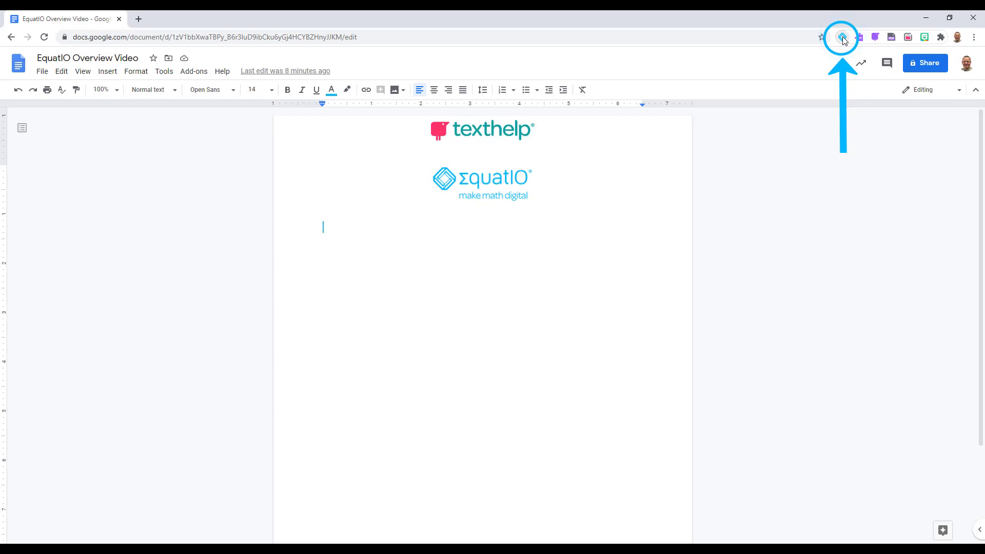
# - Launch the EquatIO math toolbar from the Chrome extension icon
pyautogui.click(842, 36)
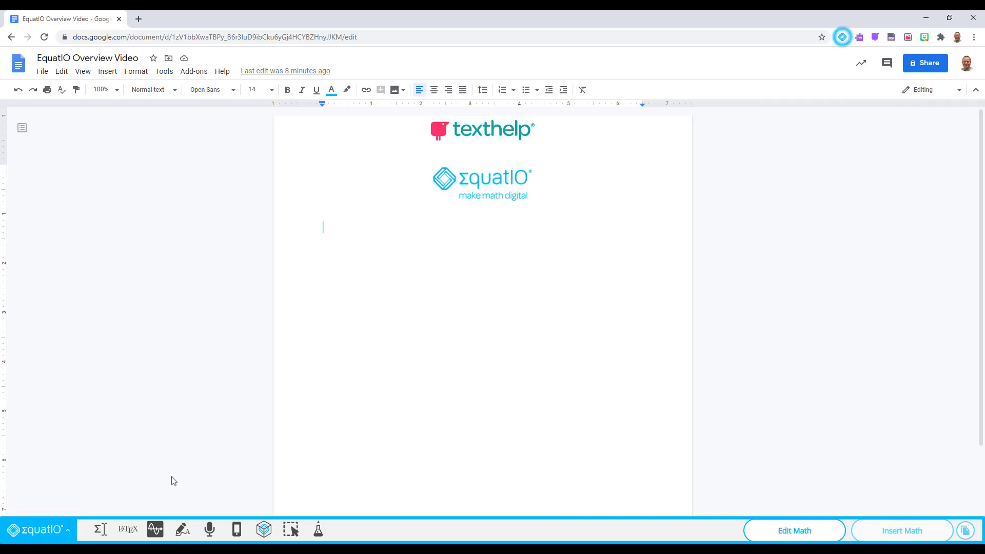
pyautogui.moveTo(155, 529)
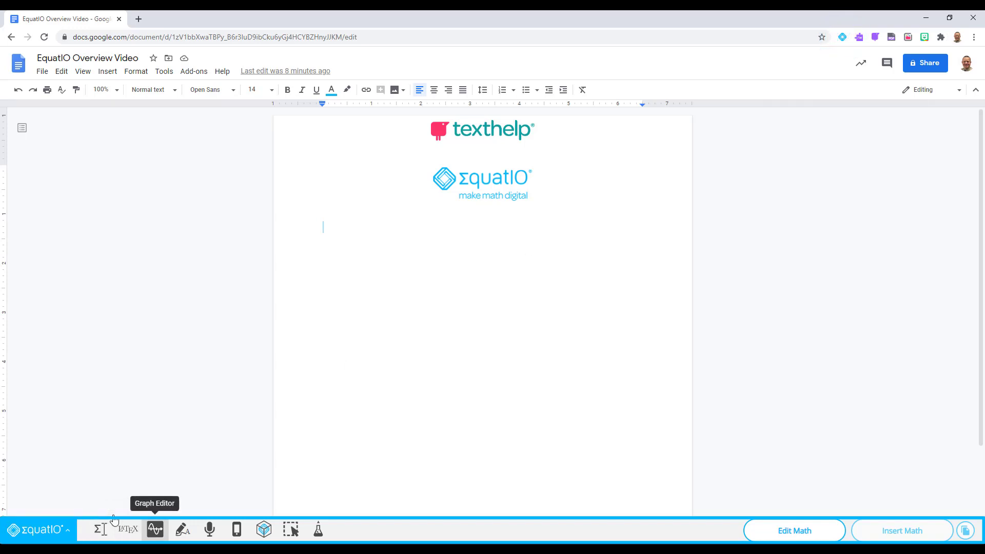
pyautogui.moveTo(263, 529)
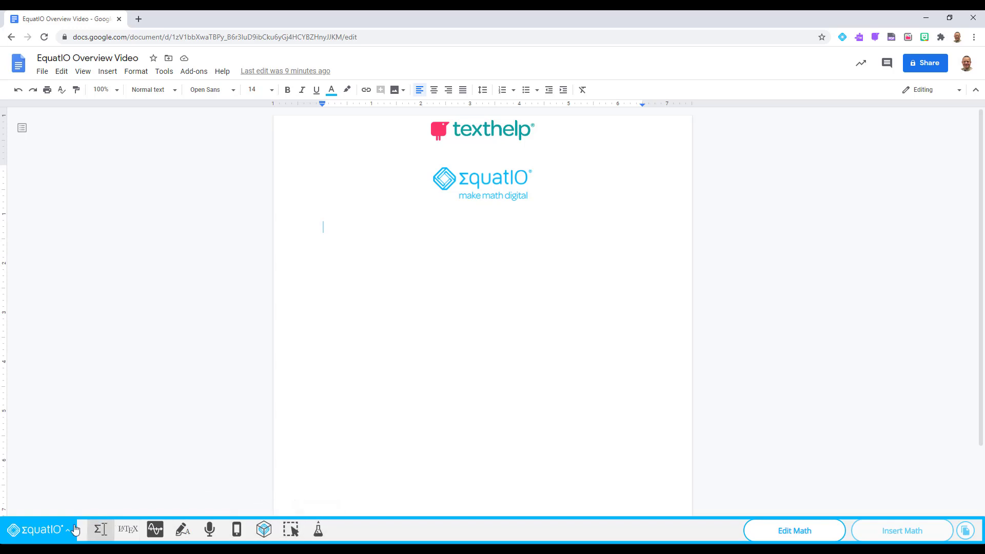
# - Open EquatIO Options to view the Premium licence valid through 2050-12-31
pyautogui.click(65, 530)
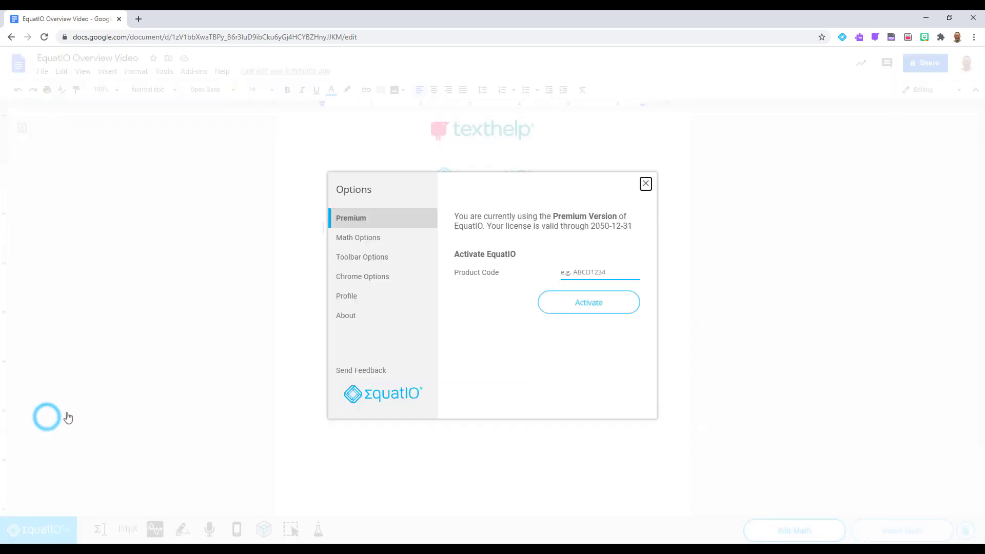
pyautogui.moveTo(436, 333)
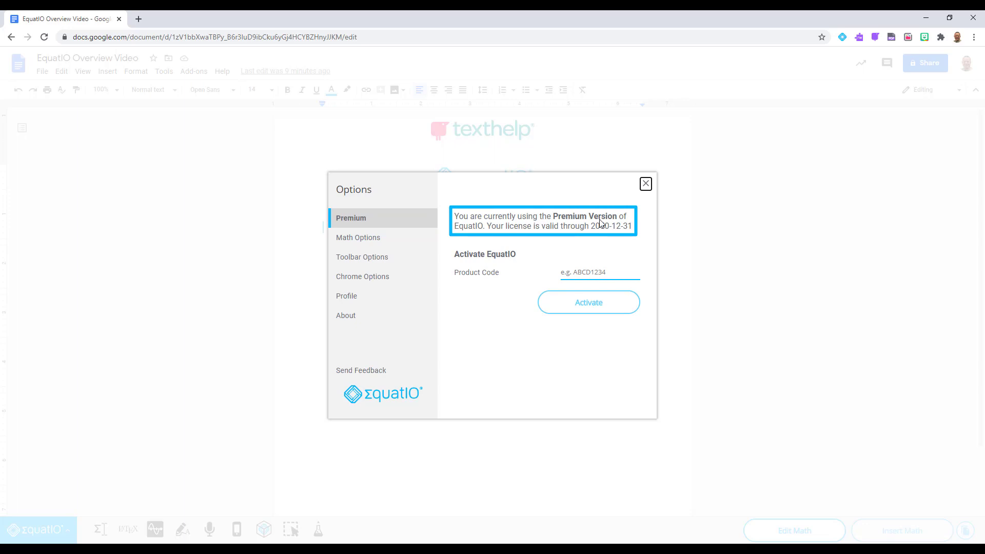
pyautogui.moveTo(593, 224)
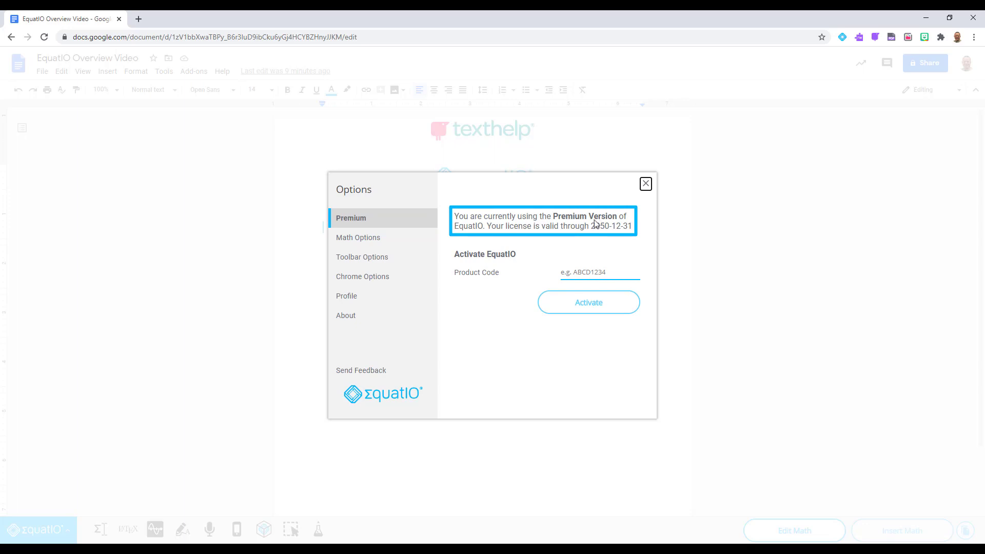
# - In Math Options, try X-Large math font size, then return it to Regular
pyautogui.click(358, 238)
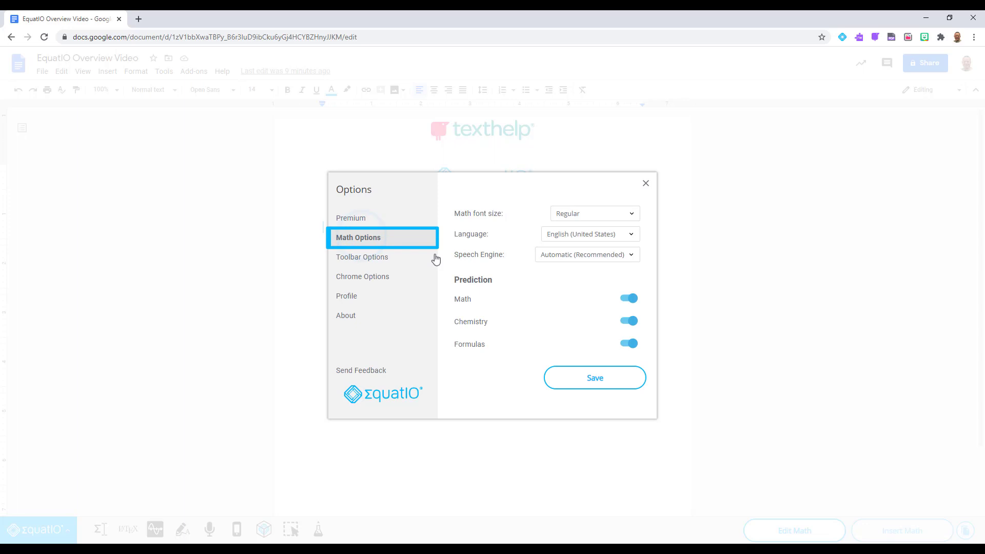
pyautogui.moveTo(531, 282)
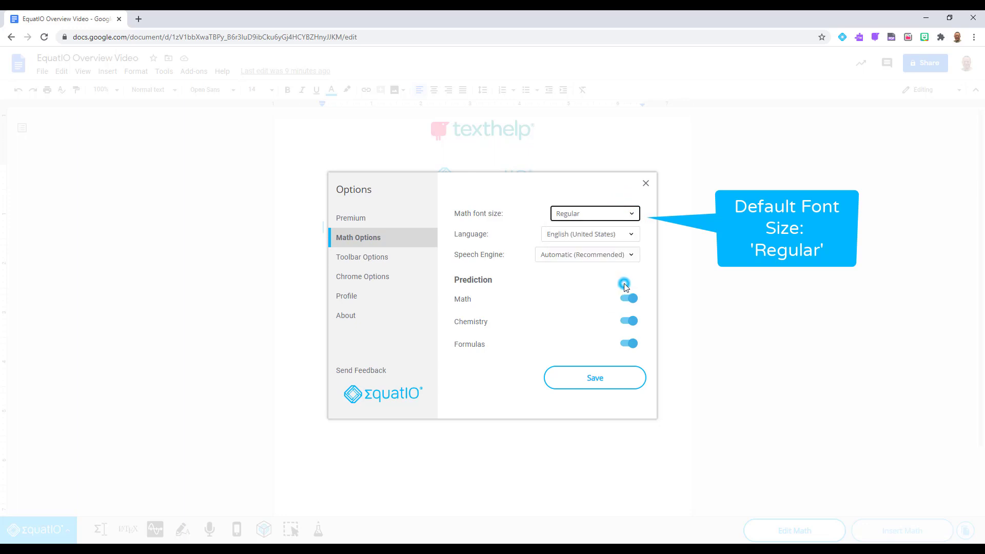
pyautogui.click(592, 213)
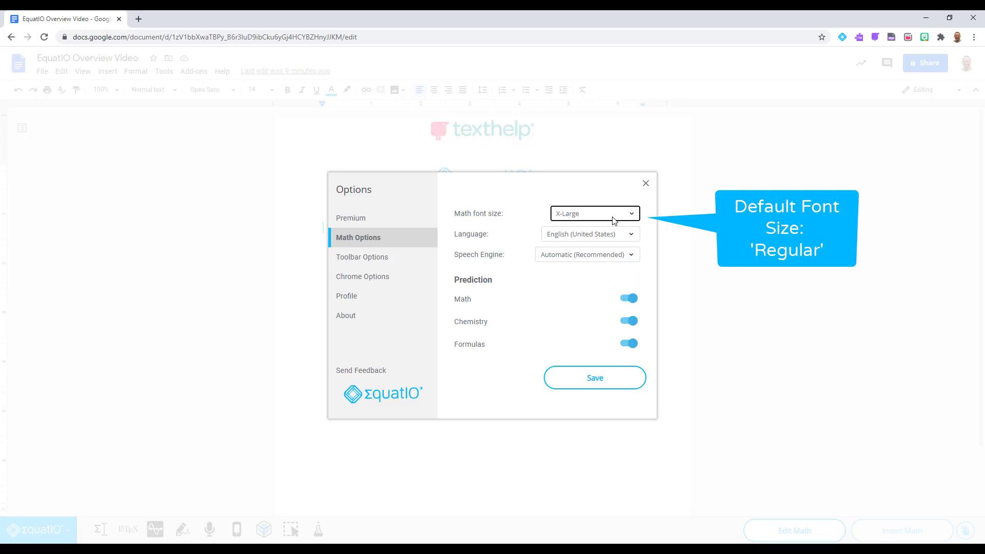
pyautogui.click(630, 213)
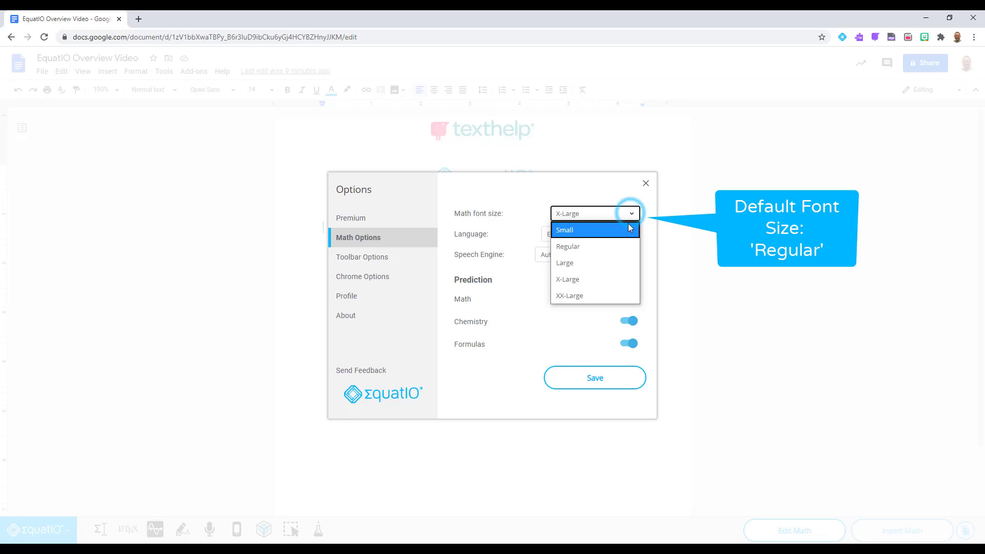
pyautogui.click(567, 246)
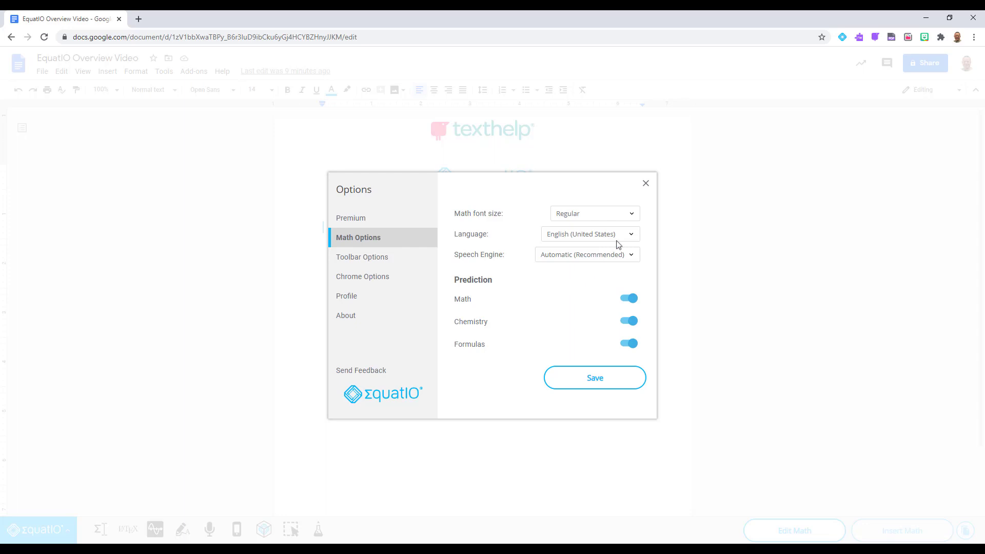
# - Keep English (United States) as the language and toggle math prediction
pyautogui.click(629, 234)
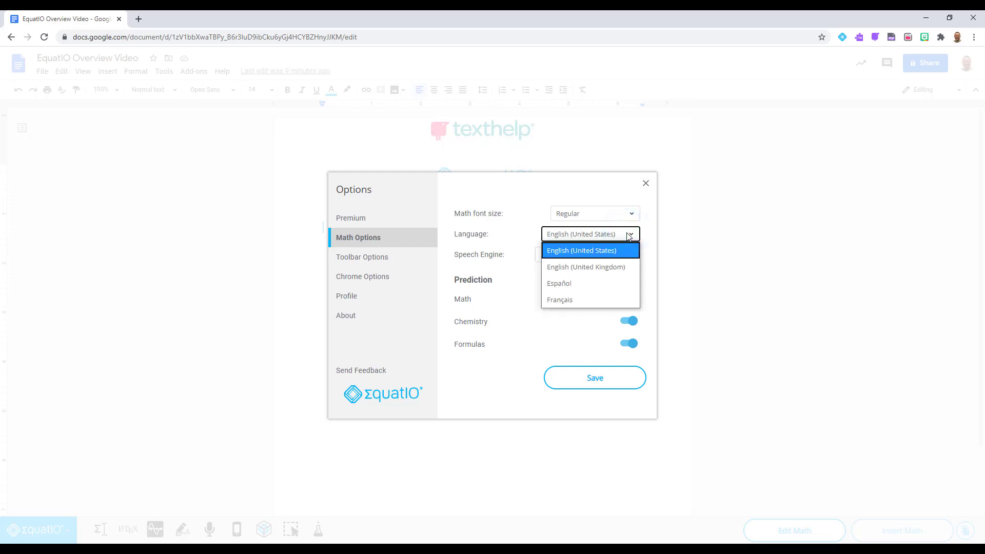
pyautogui.moveTo(585, 266)
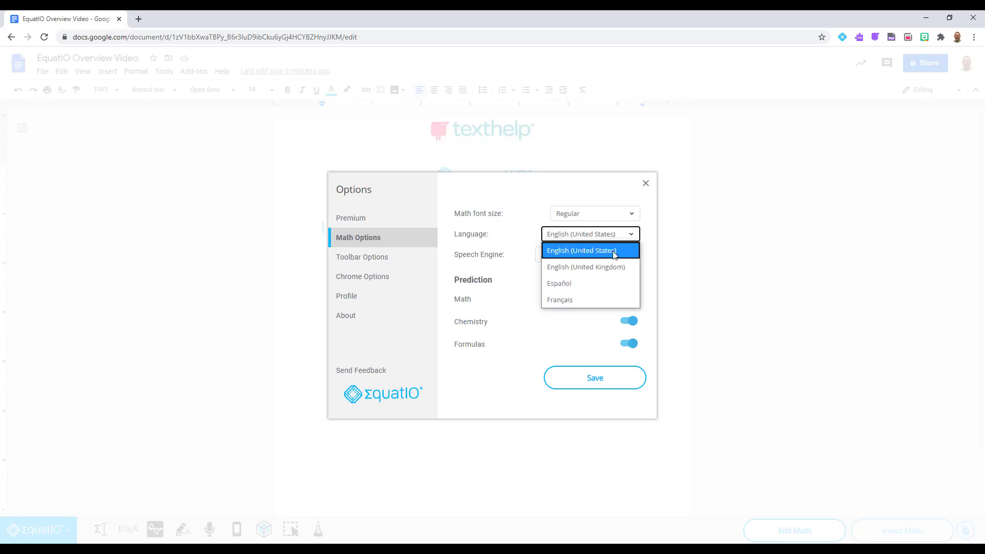
pyautogui.click(590, 249)
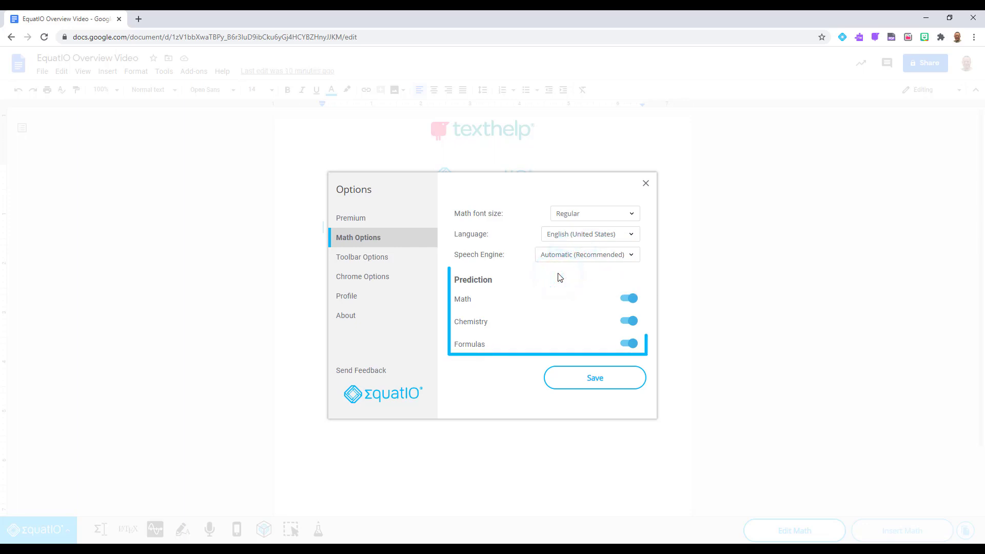
pyautogui.click(627, 300)
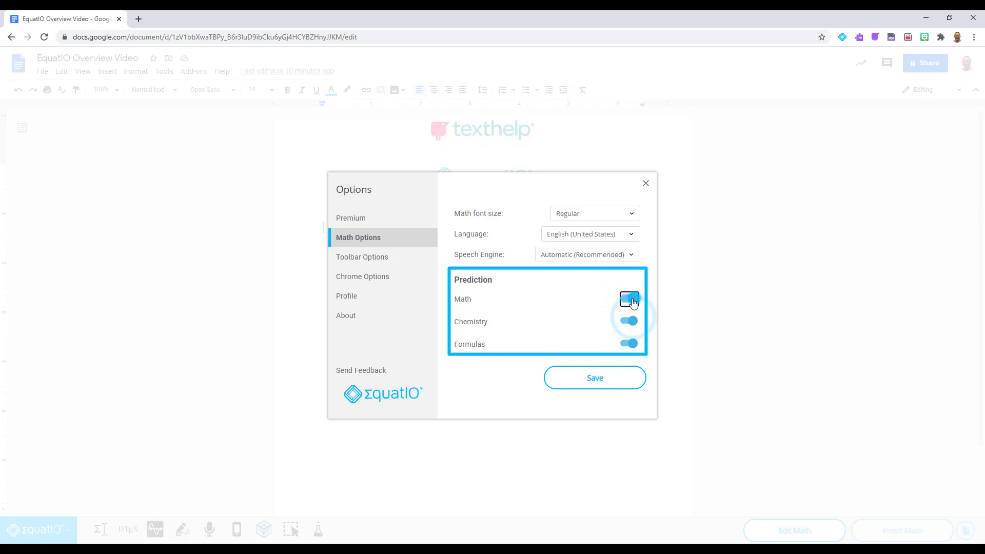
pyautogui.click(628, 299)
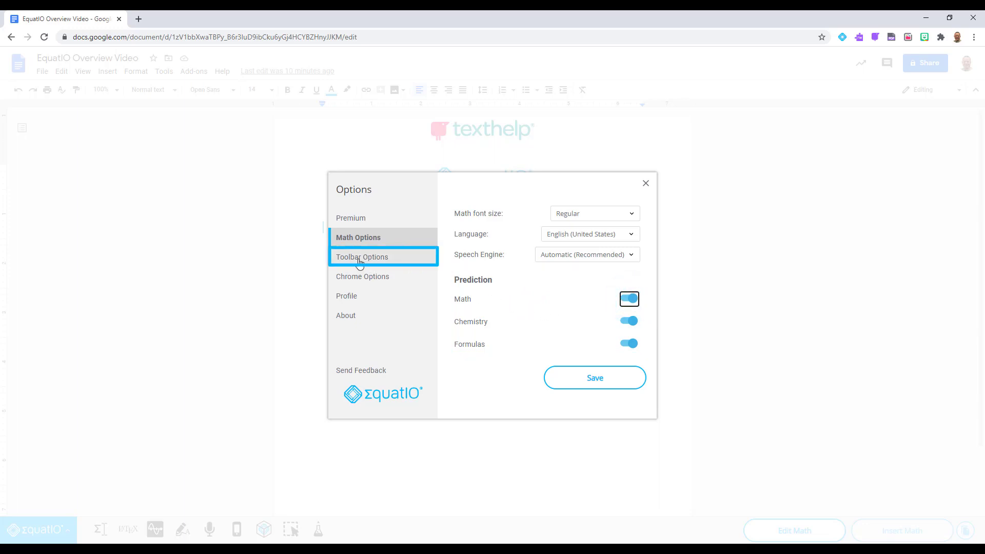
# - In Toolbar Options, toggle the Prediction feature off and back on
pyautogui.click(362, 257)
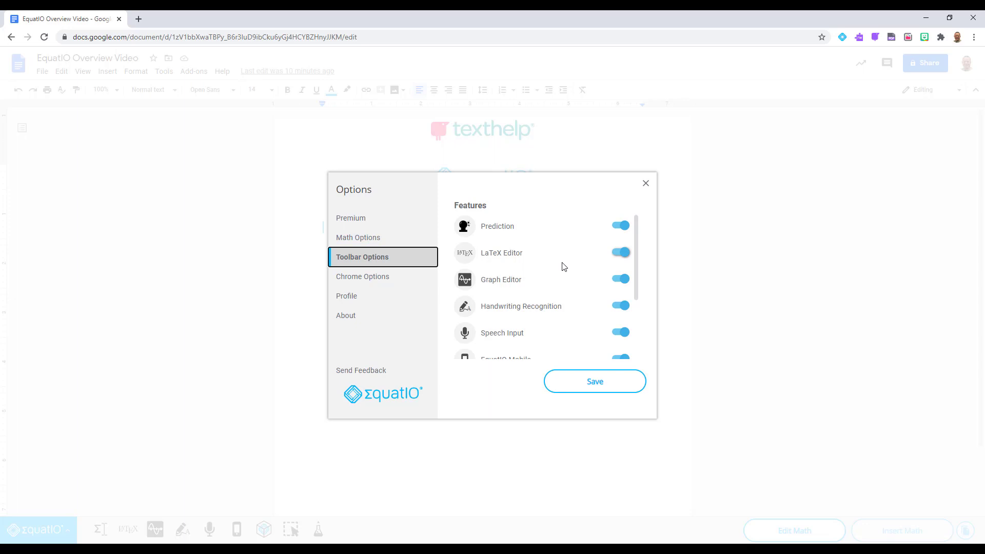
pyautogui.click(619, 226)
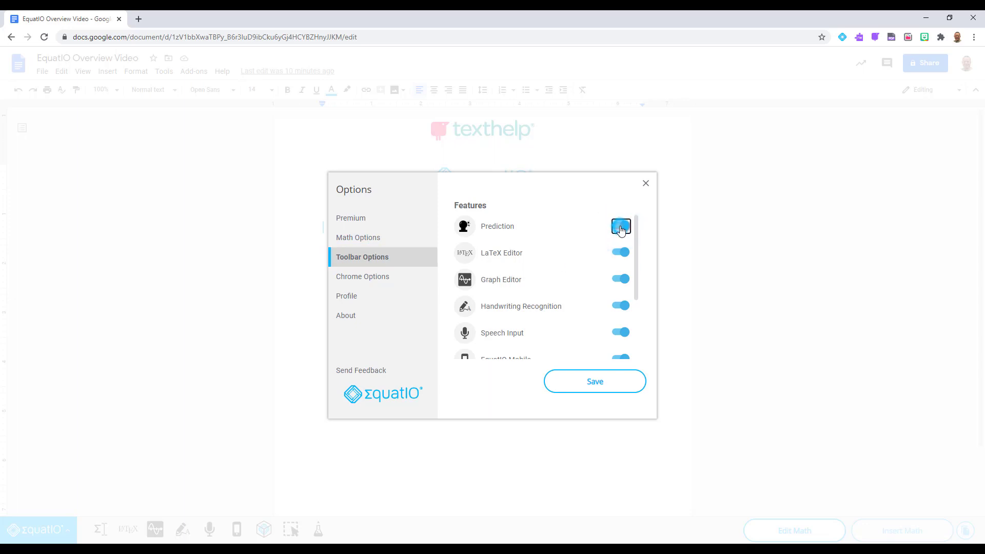
pyautogui.click(620, 227)
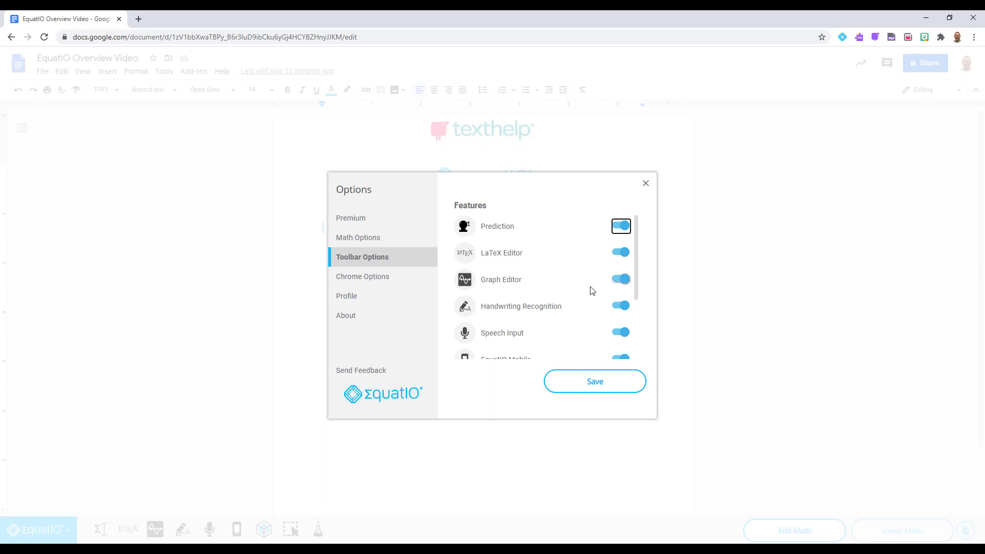
# - Turn Speech Input off, scroll the feature list, and turn it back on
pyautogui.click(621, 332)
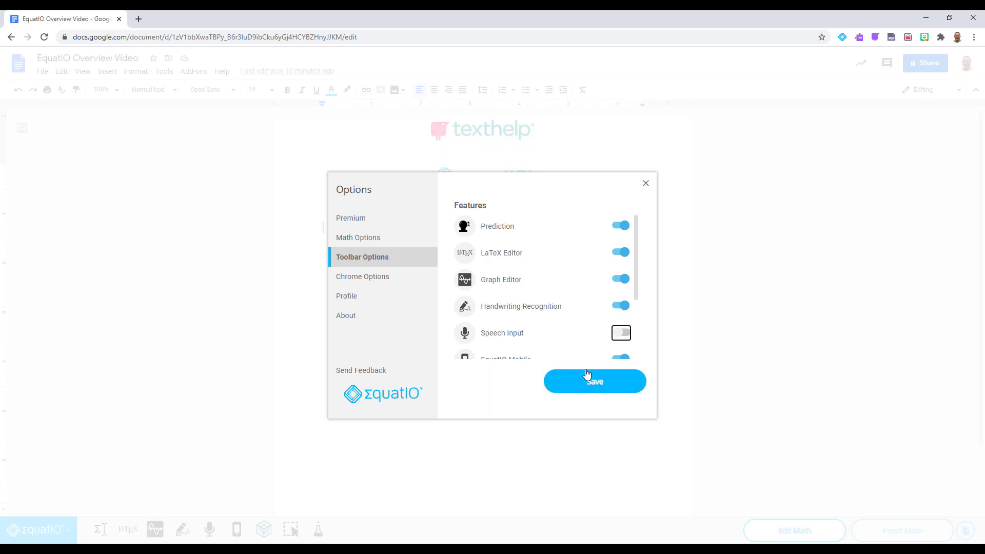
pyautogui.moveTo(638, 271)
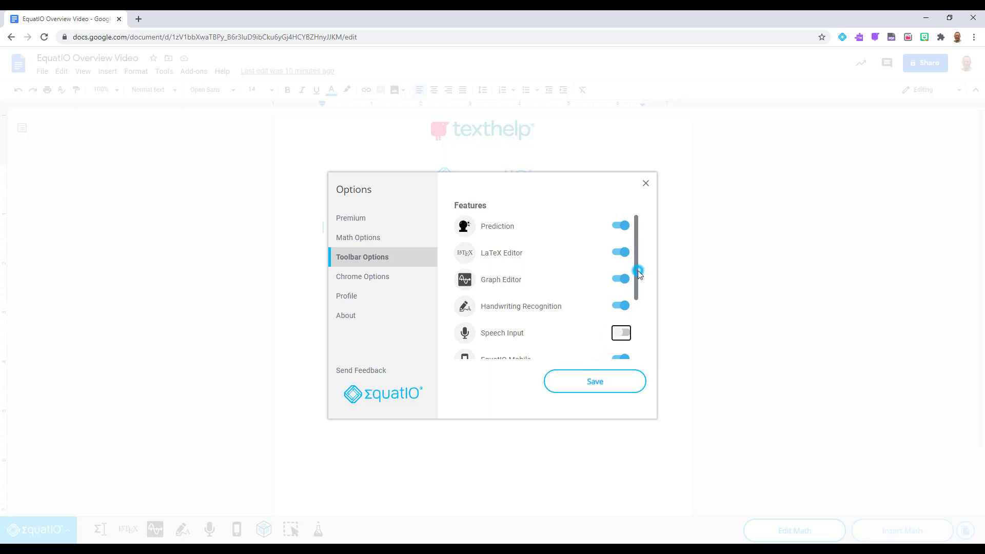
pyautogui.scroll(-3)
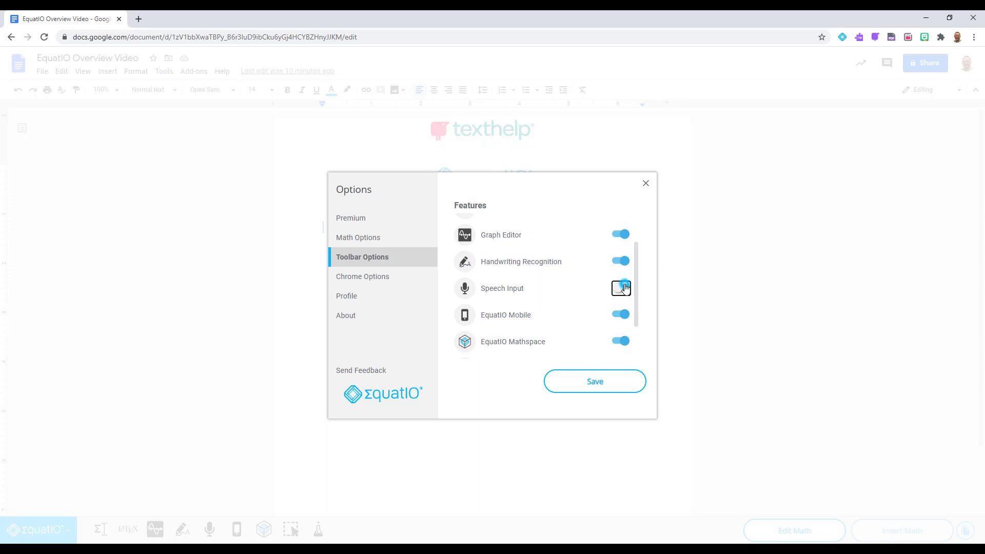
pyautogui.click(361, 277)
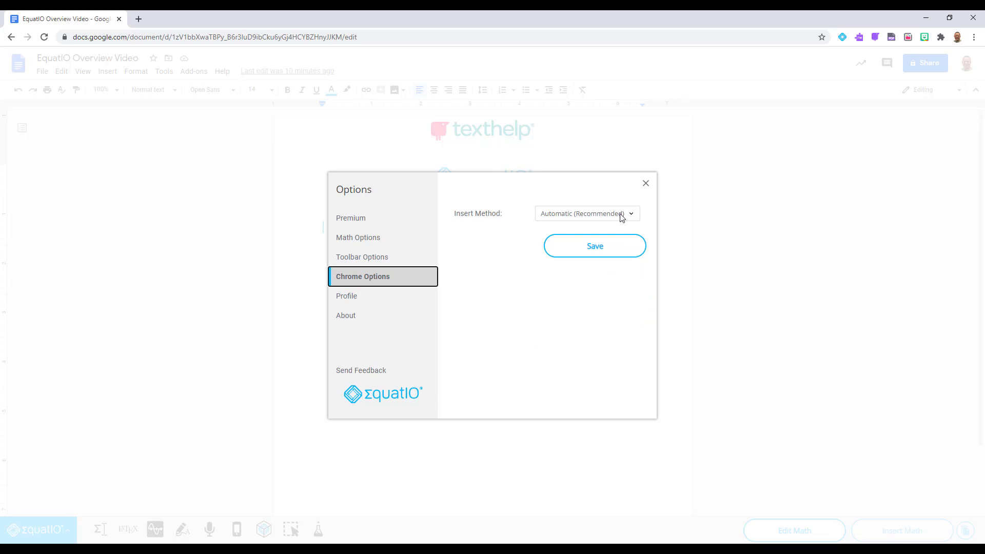
# - Try Quality as insert method, revert to Automatic (Recommended), and open Profile settings
pyautogui.click(587, 213)
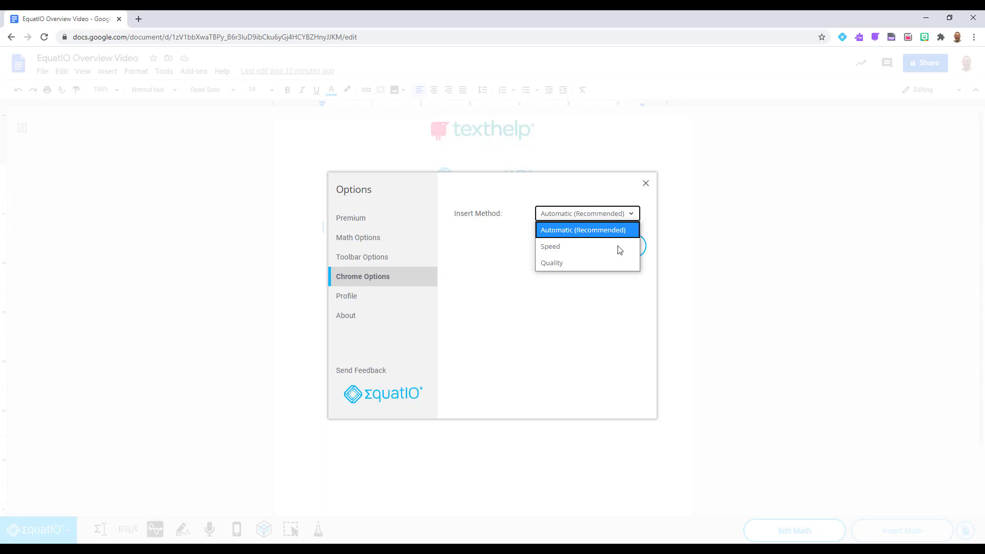
pyautogui.click(584, 229)
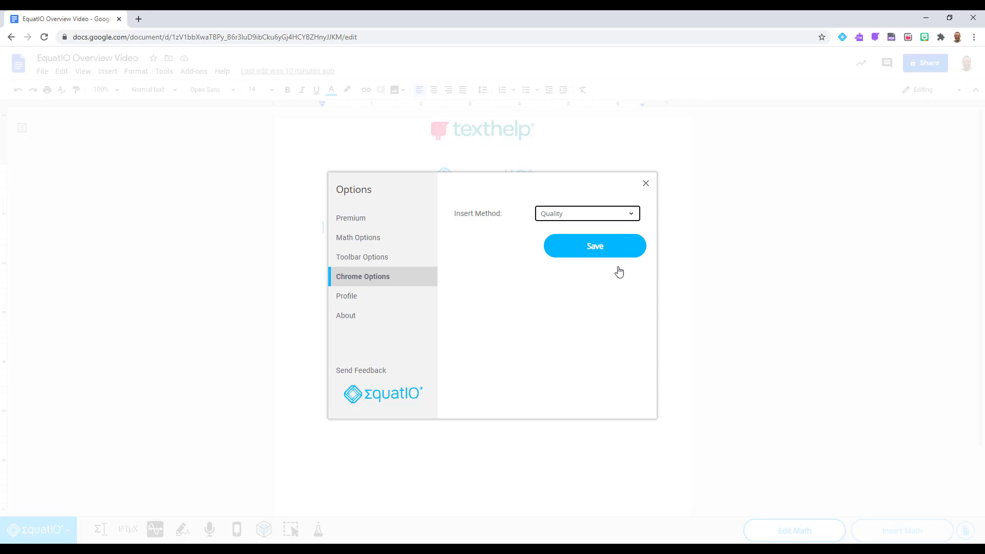
pyautogui.moveTo(632, 217)
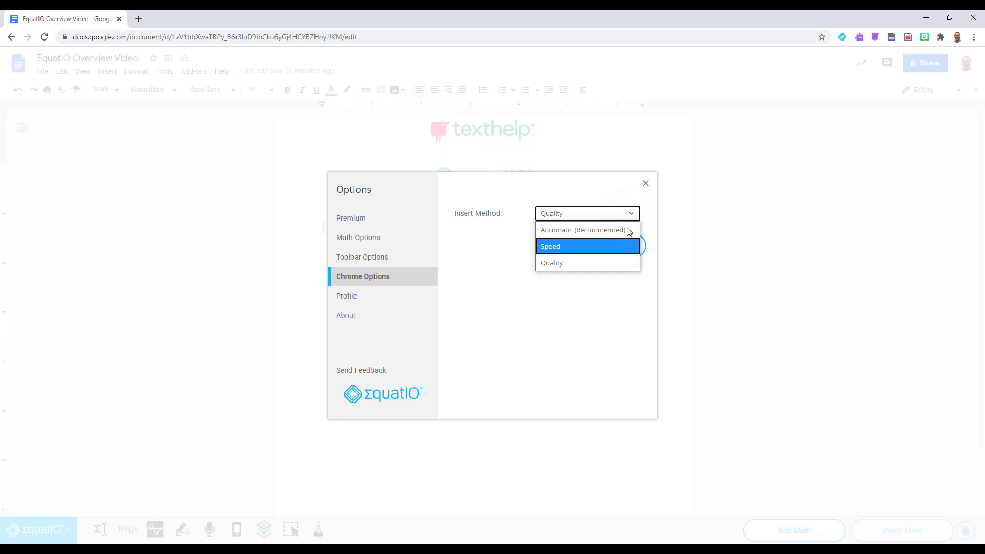
pyautogui.click(583, 230)
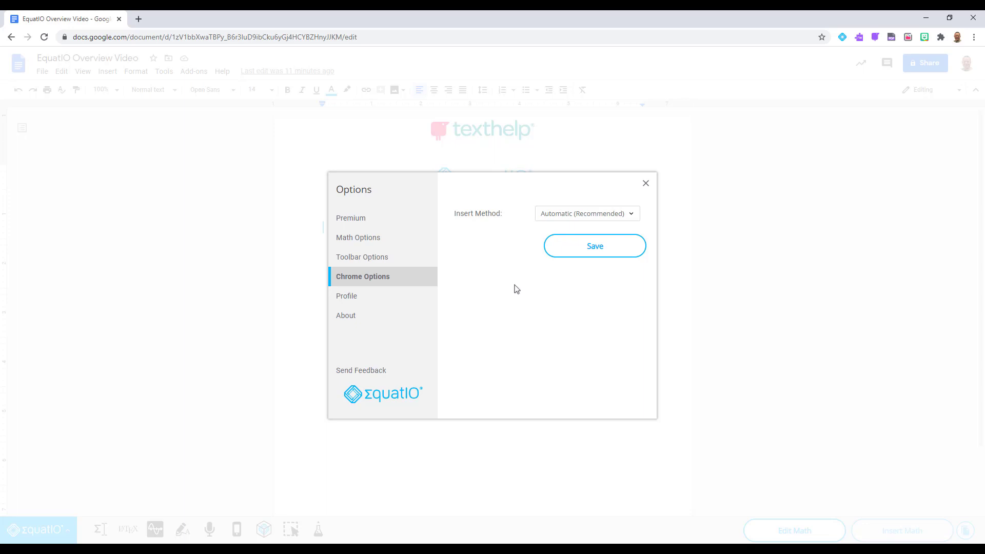
pyautogui.moveTo(374, 300)
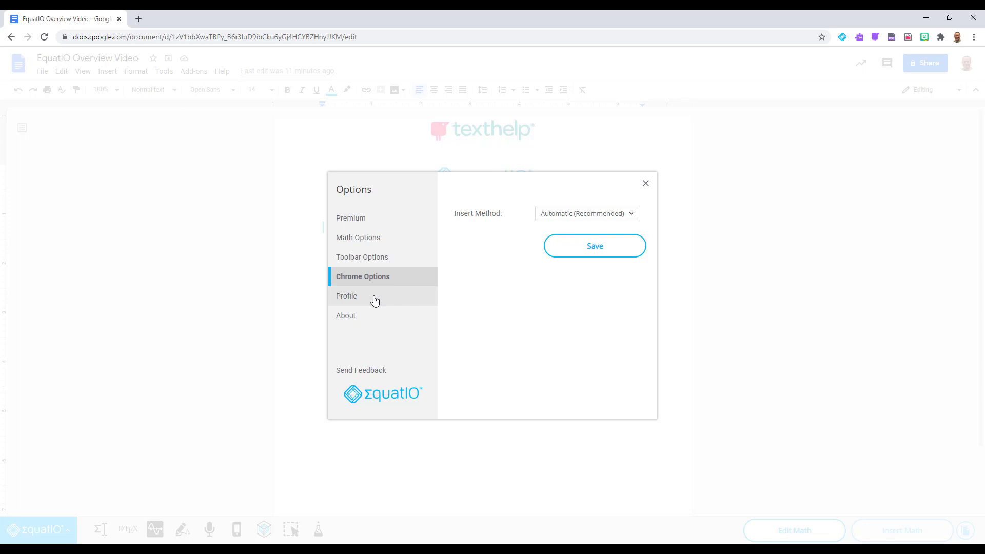
pyautogui.click(346, 296)
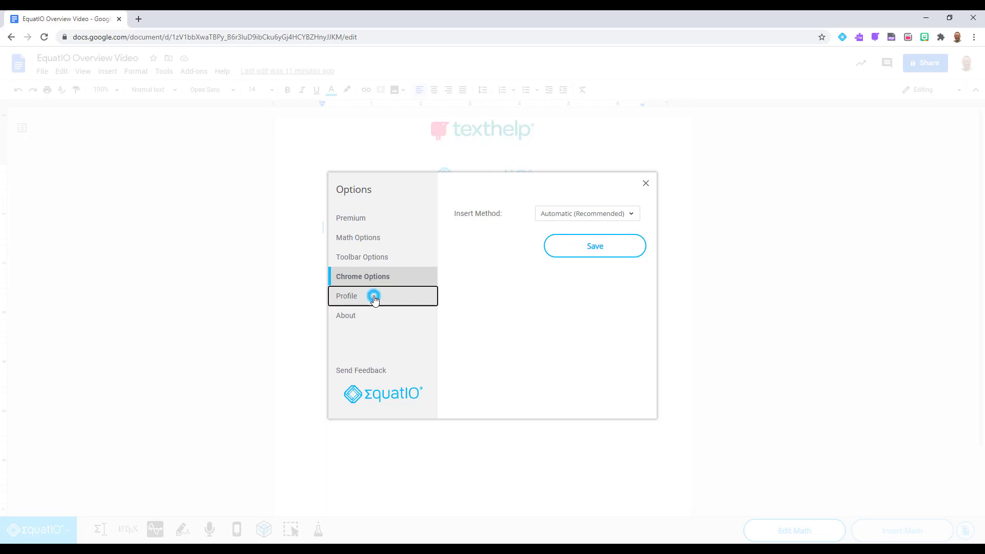
pyautogui.click(347, 296)
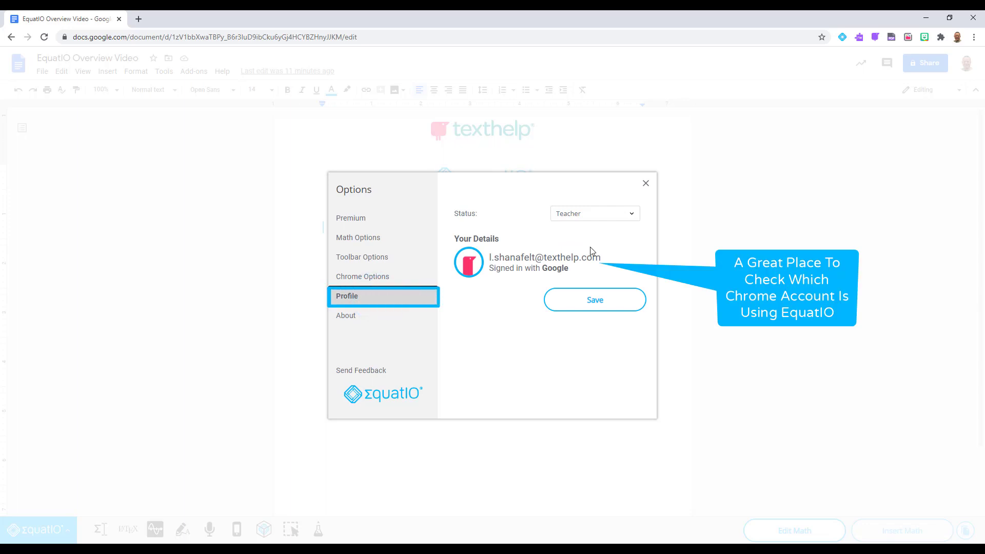
pyautogui.moveTo(627, 215)
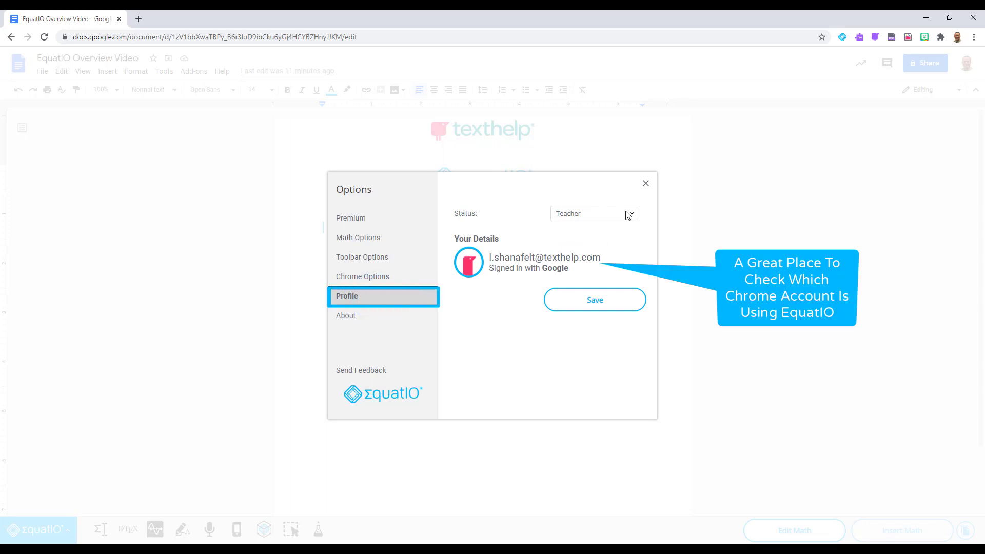
# - Check the Teacher status choices, then view the About page showing version 31.0.0
pyautogui.click(593, 213)
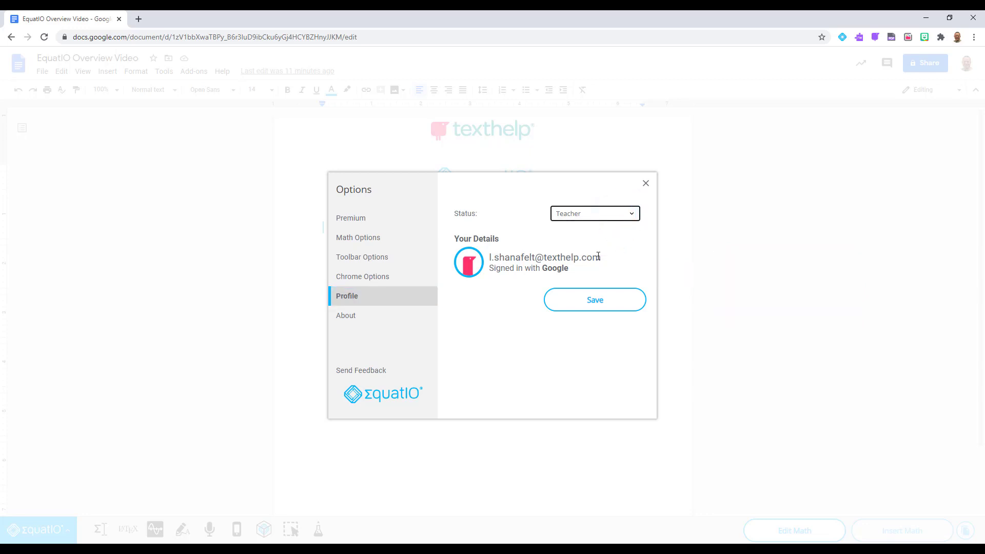
pyautogui.moveTo(597, 260)
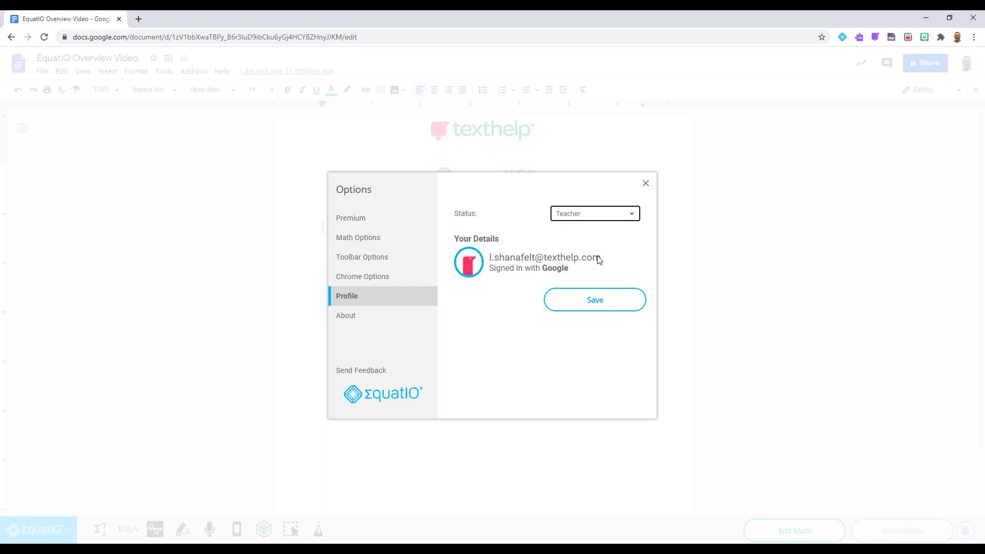
pyautogui.moveTo(514, 295)
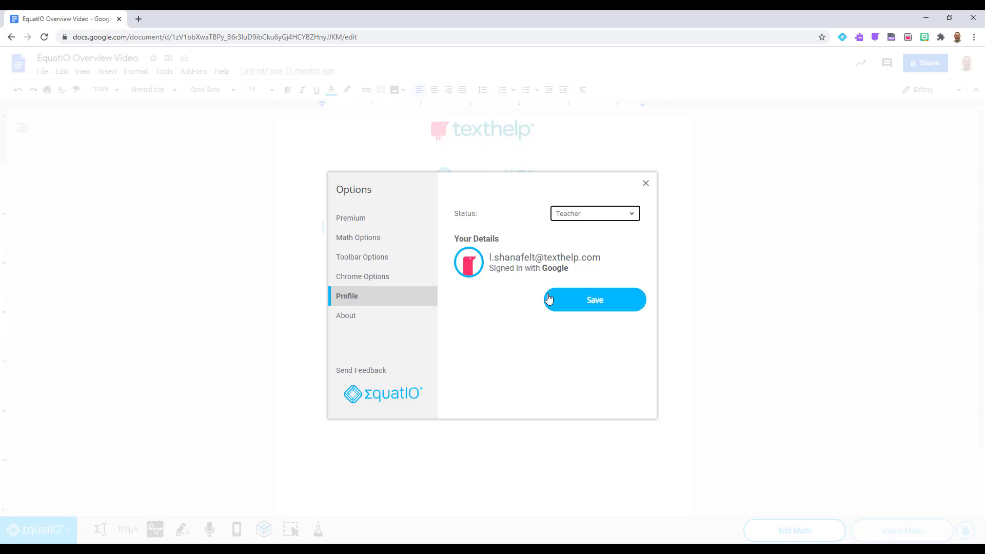
pyautogui.moveTo(355, 316)
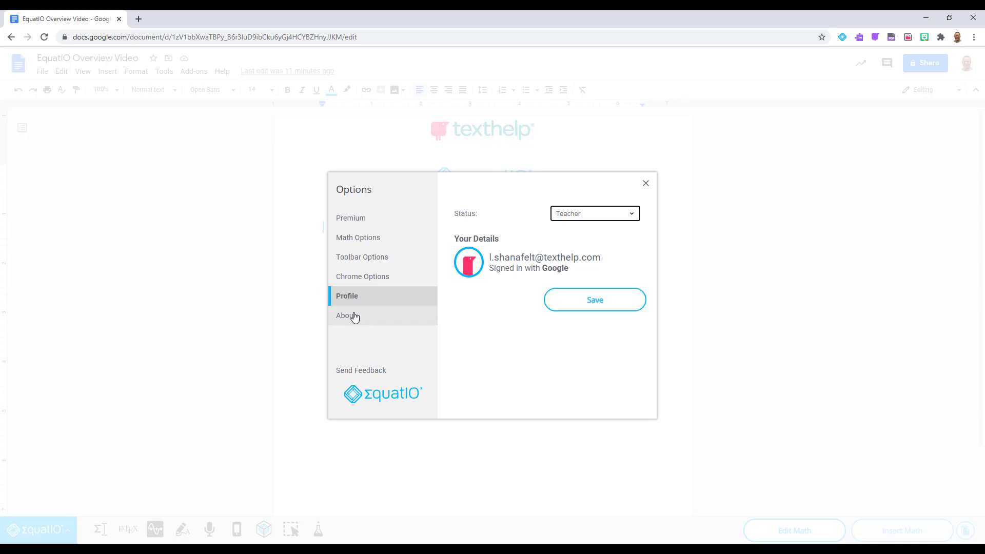
pyautogui.click(347, 315)
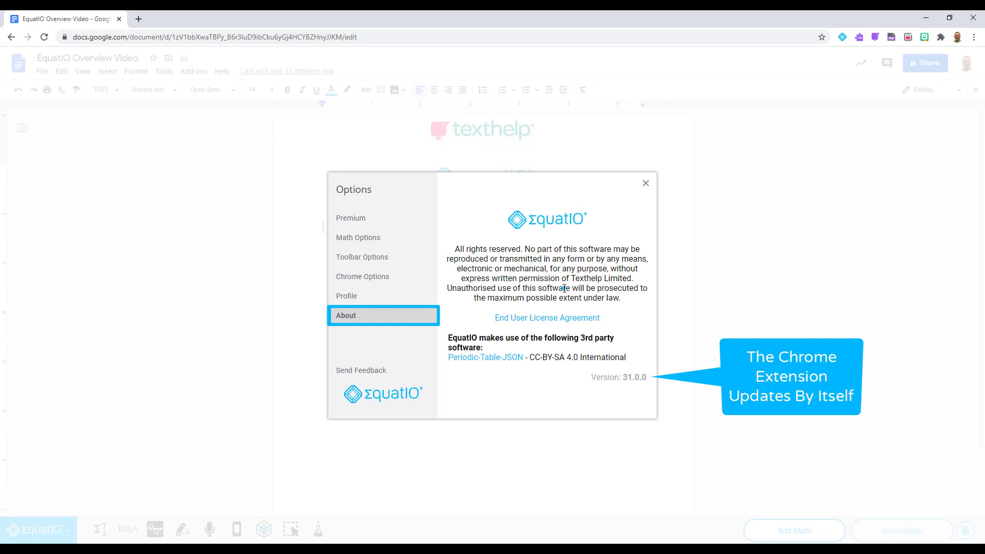
pyautogui.moveTo(590, 383)
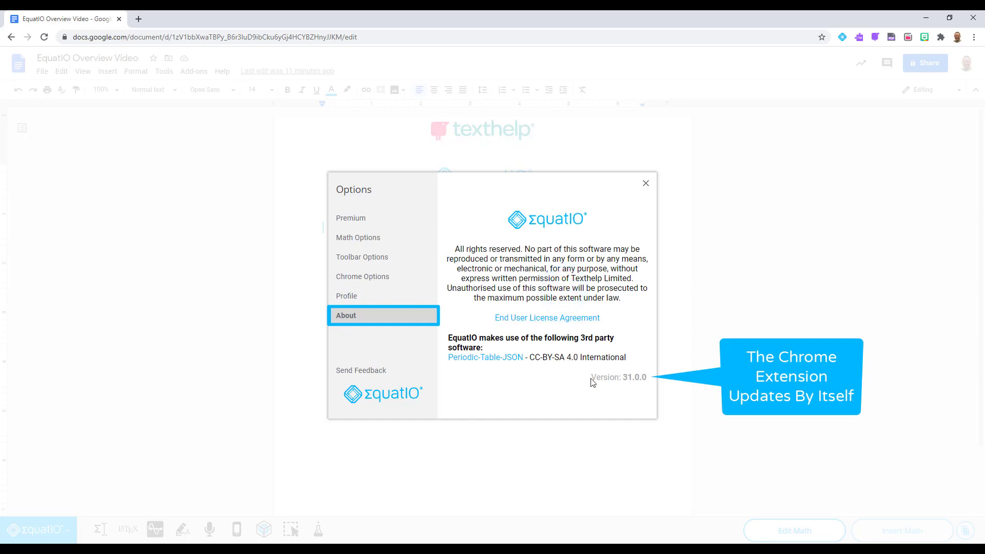
# - Close the Options window and open the EquatIO logo menu on the toolbar
pyautogui.doubleClick(618, 377)
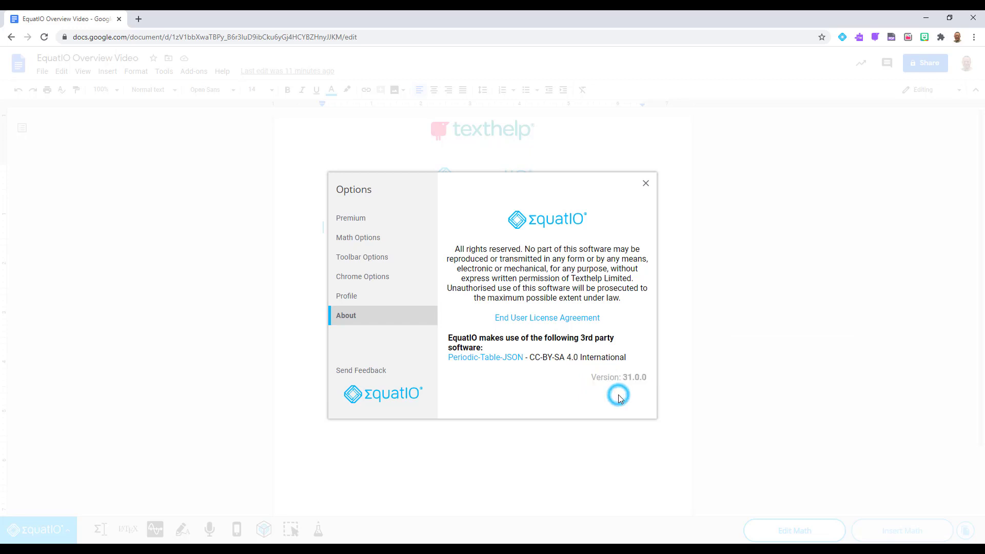
pyautogui.moveTo(646, 187)
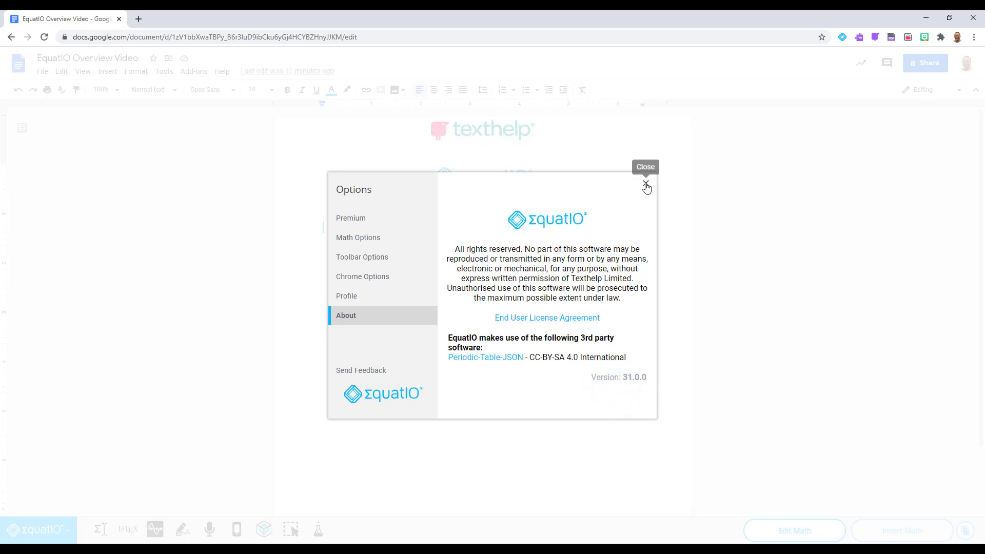
pyautogui.click(645, 186)
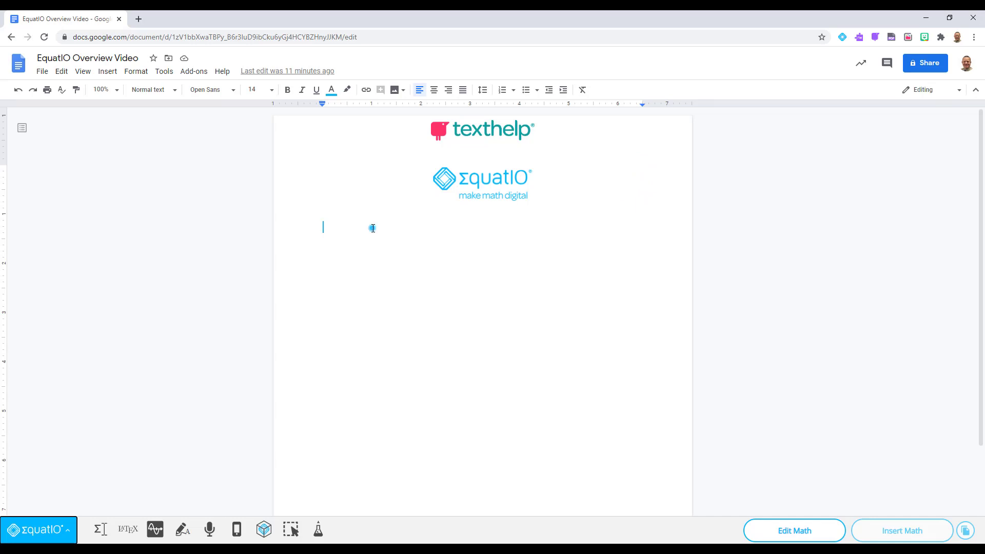
pyautogui.click(39, 530)
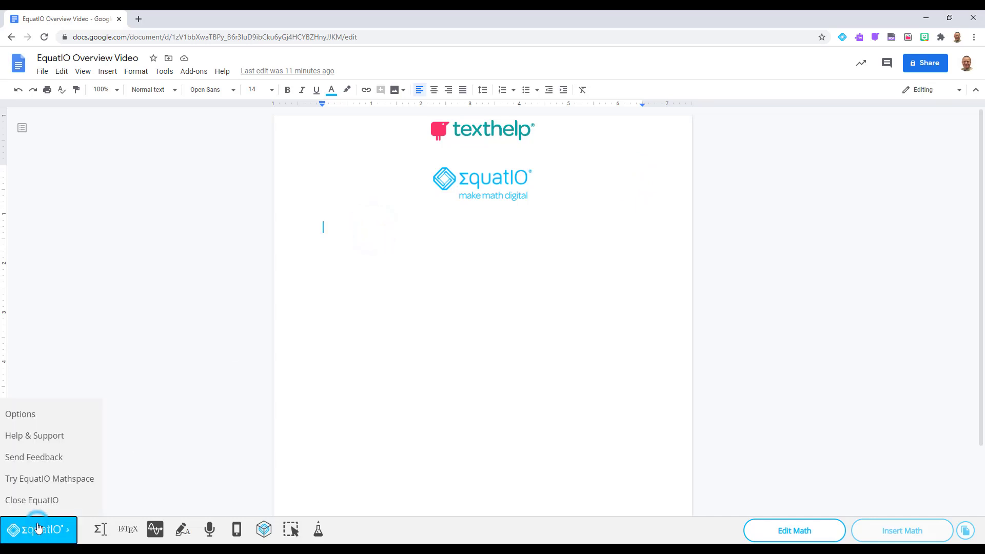
pyautogui.moveTo(34, 436)
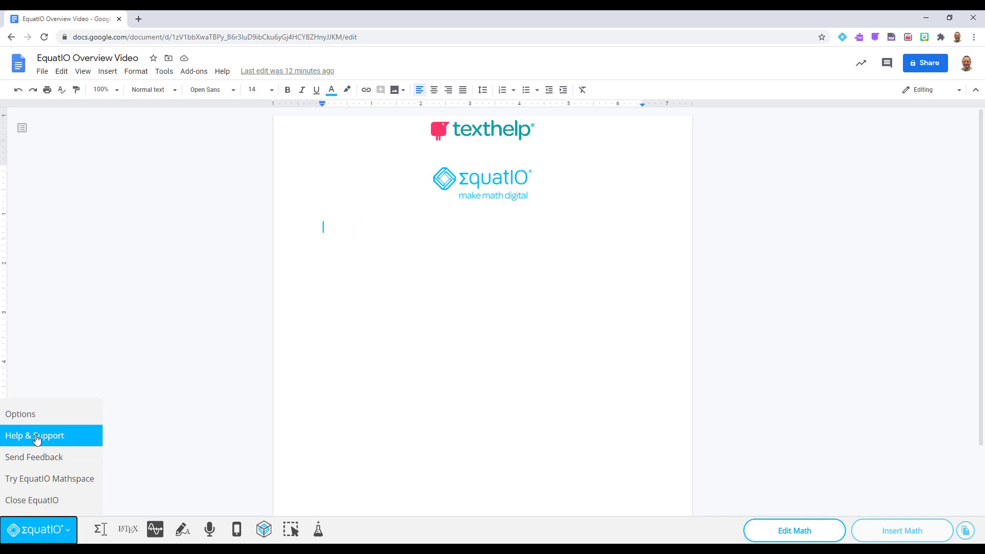
pyautogui.click(35, 435)
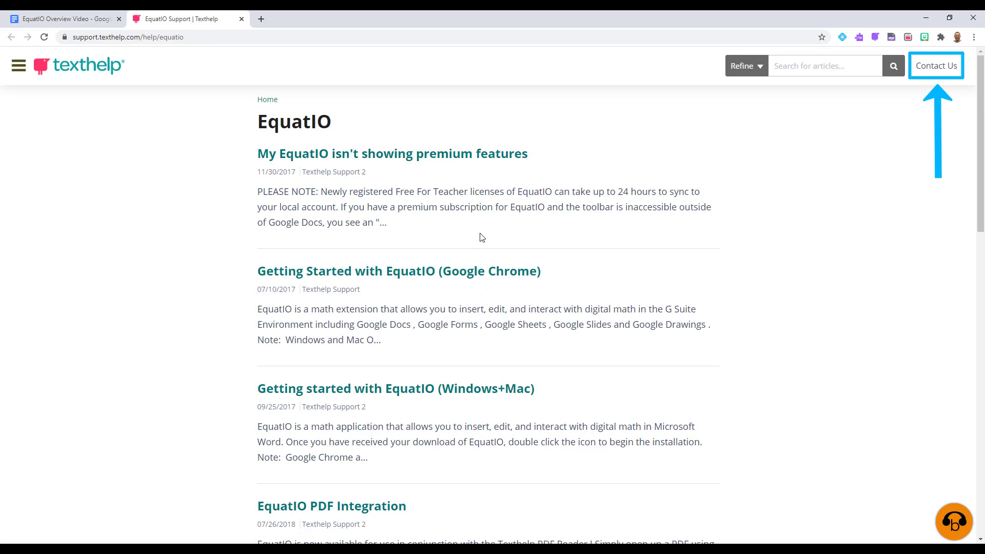
pyautogui.moveTo(935, 65)
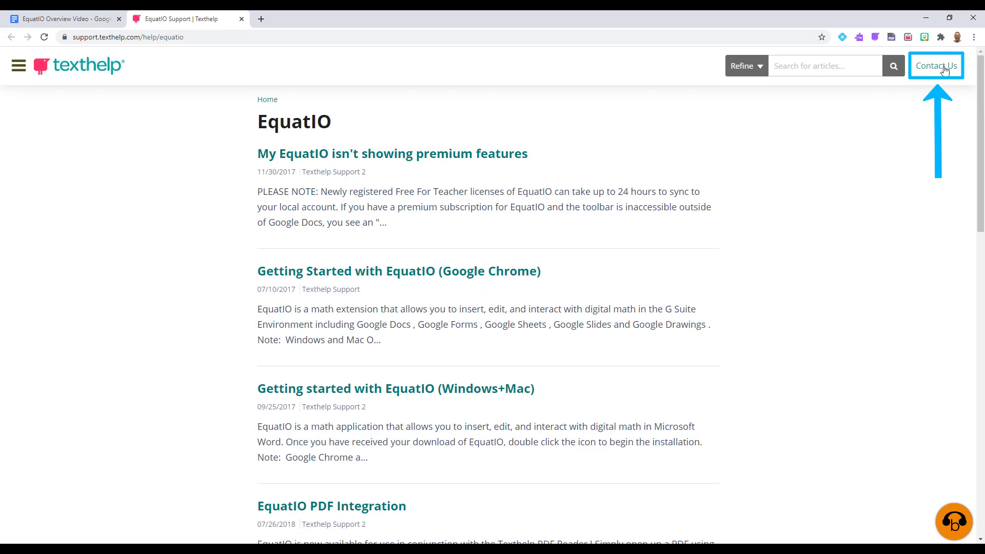
pyautogui.click(935, 66)
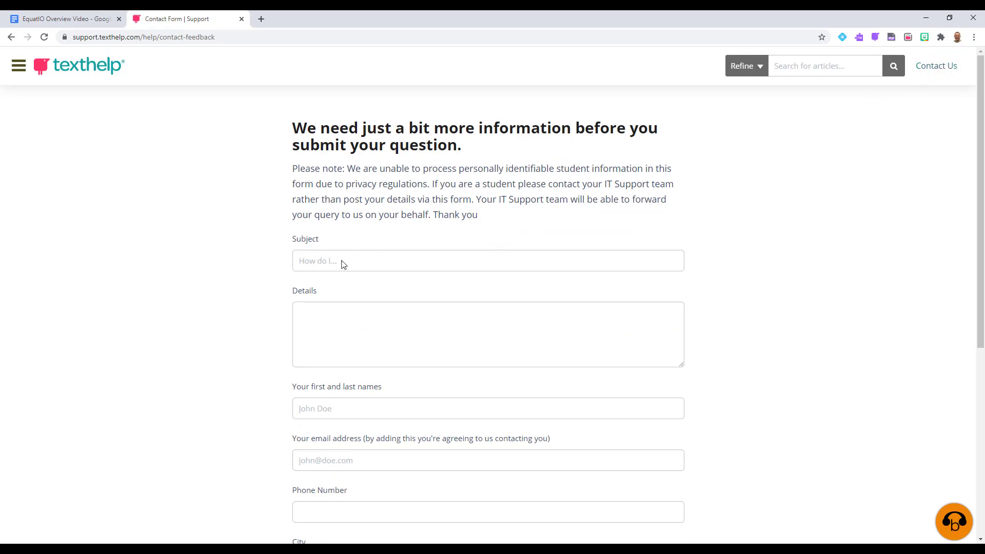
pyautogui.moveTo(373, 252)
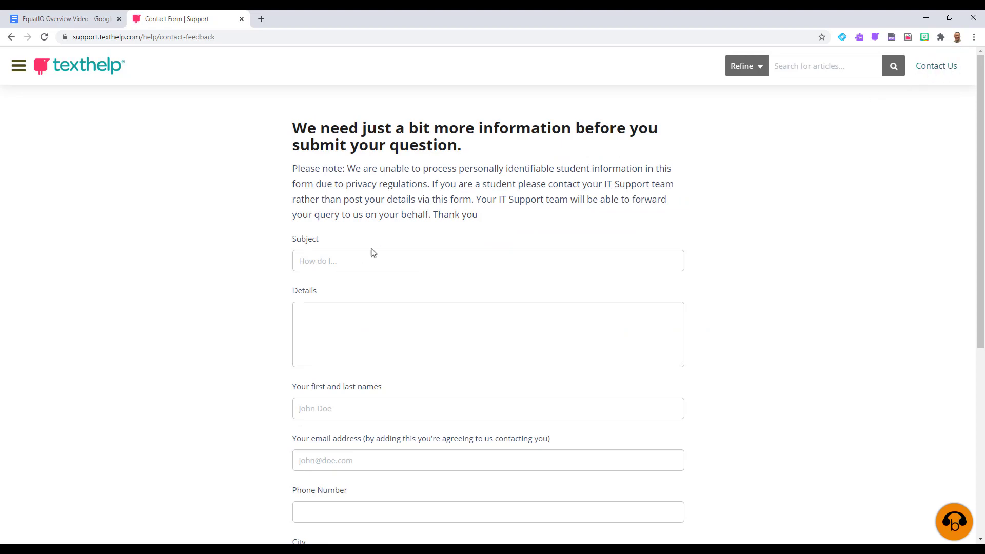
pyautogui.click(241, 19)
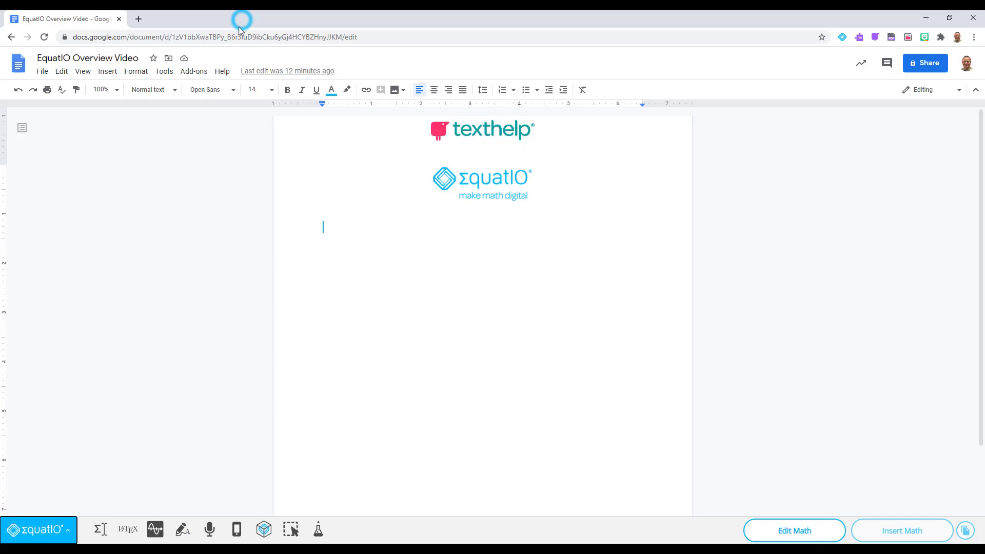
pyautogui.click(65, 531)
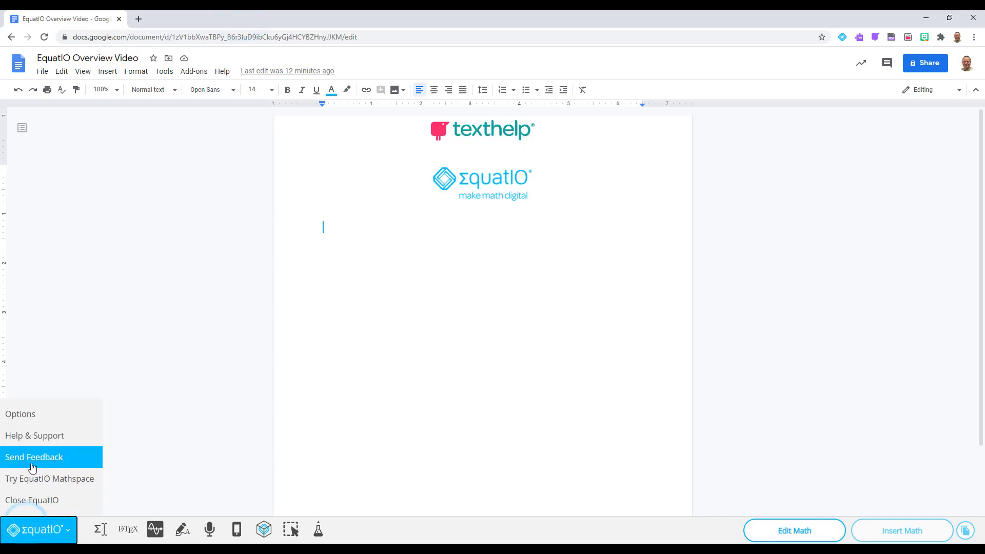
# - Open the Feedback Form, advance to its questions, then return to the Doc and open Mathspace
pyautogui.click(34, 456)
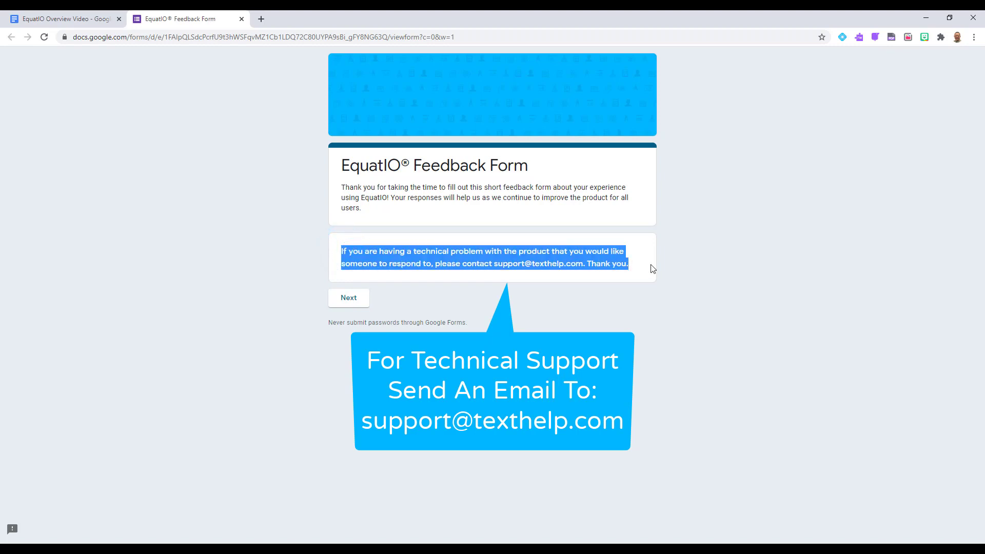
pyautogui.click(381, 302)
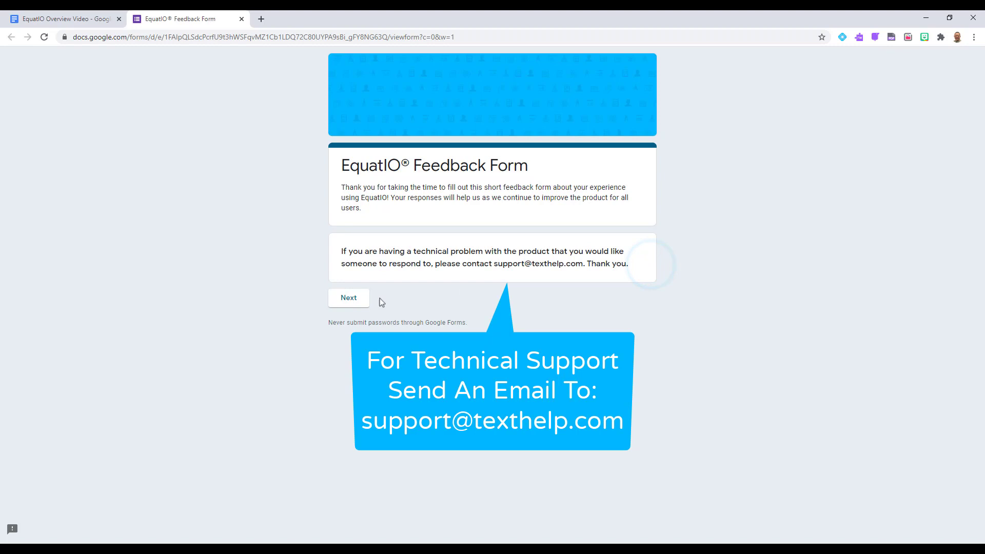
pyautogui.click(348, 297)
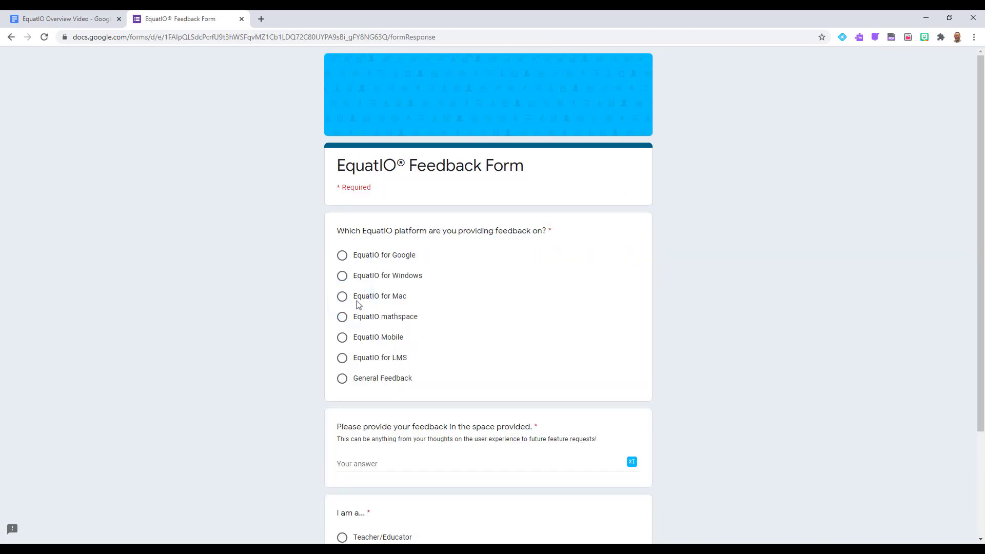
pyautogui.moveTo(455, 271)
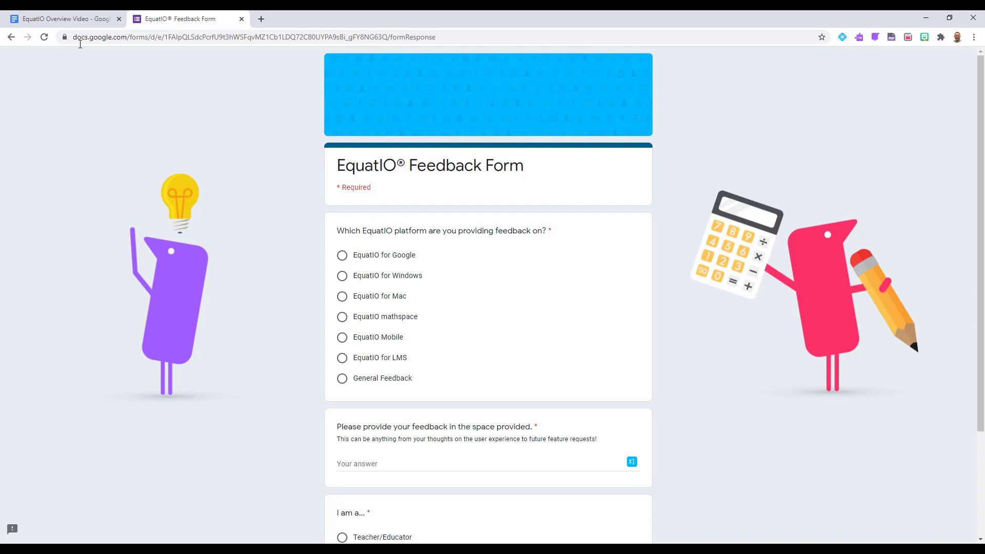
pyautogui.click(63, 18)
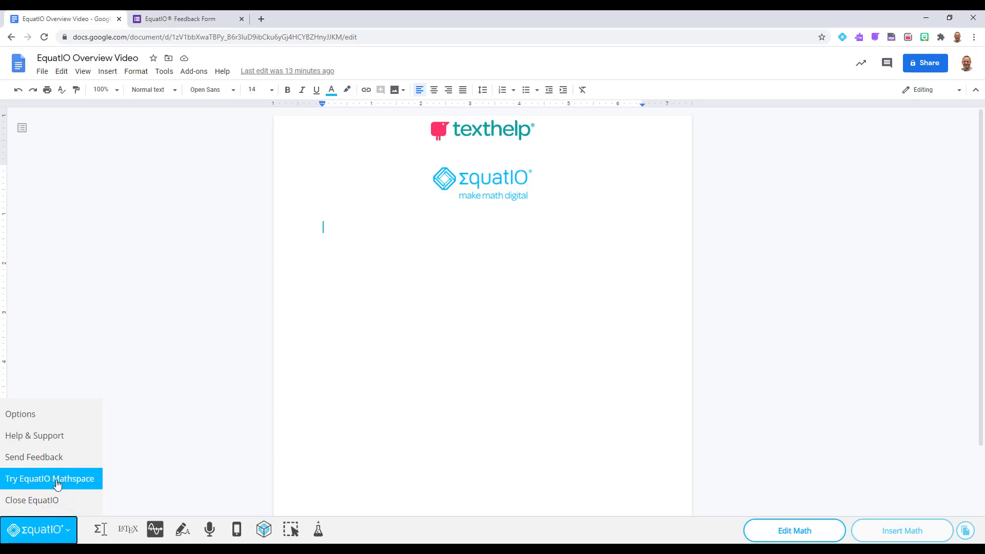
pyautogui.click(49, 478)
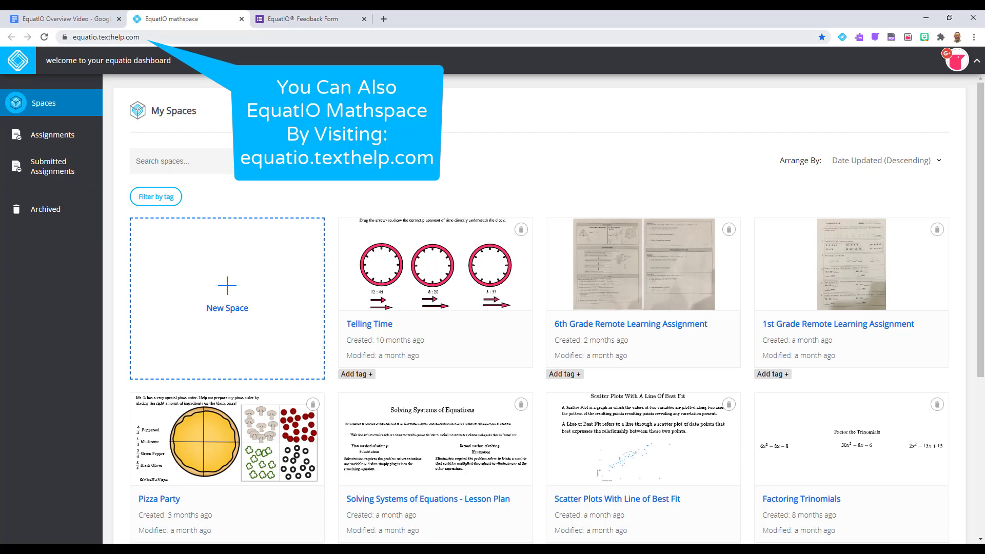
pyautogui.moveTo(188, 19)
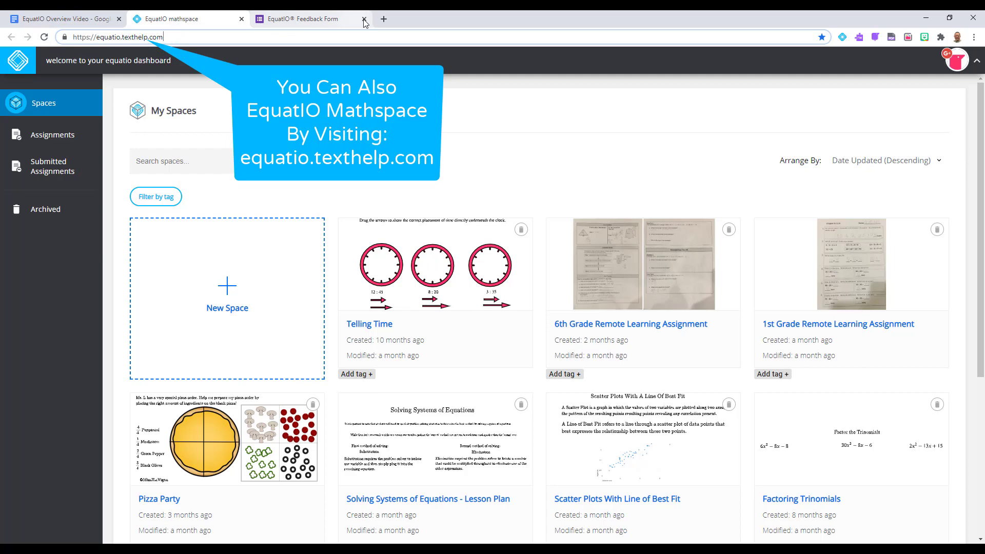
# - Close the Feedback Form tab and scroll through the saved spaces in My Spaces
pyautogui.click(364, 19)
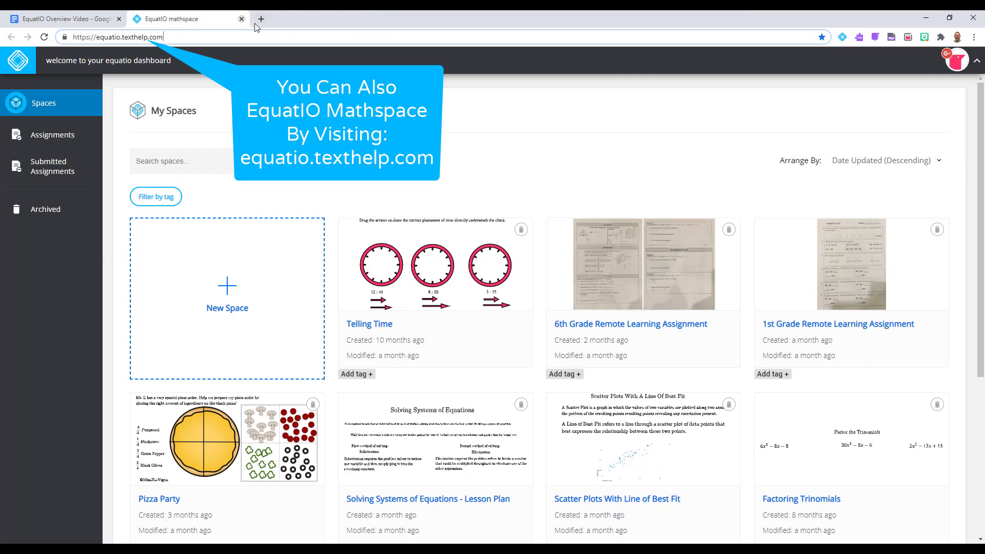
pyautogui.scroll(-3)
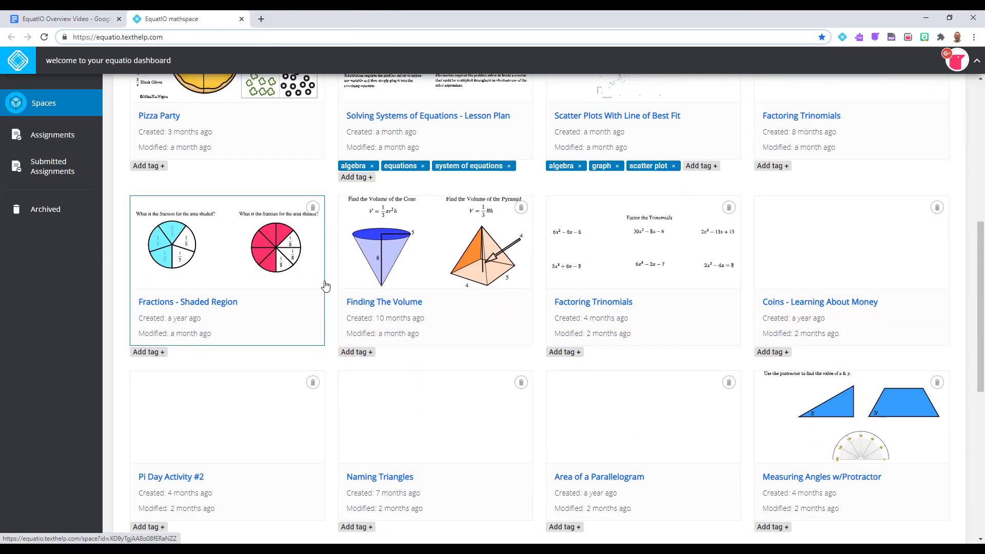
pyautogui.scroll(-3)
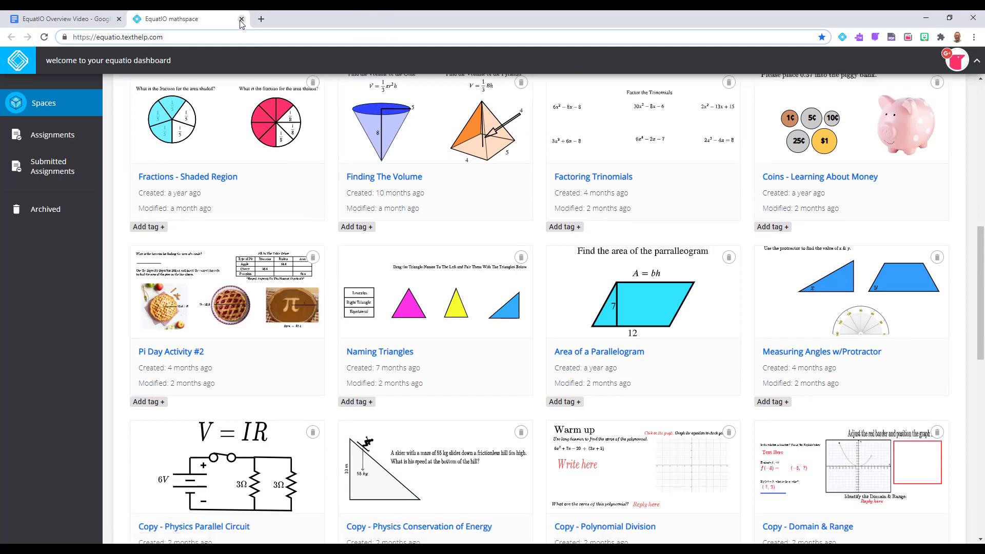
# - Close the Mathspace tab, returning to the EquatIO Overview Video Google Doc
pyautogui.click(241, 19)
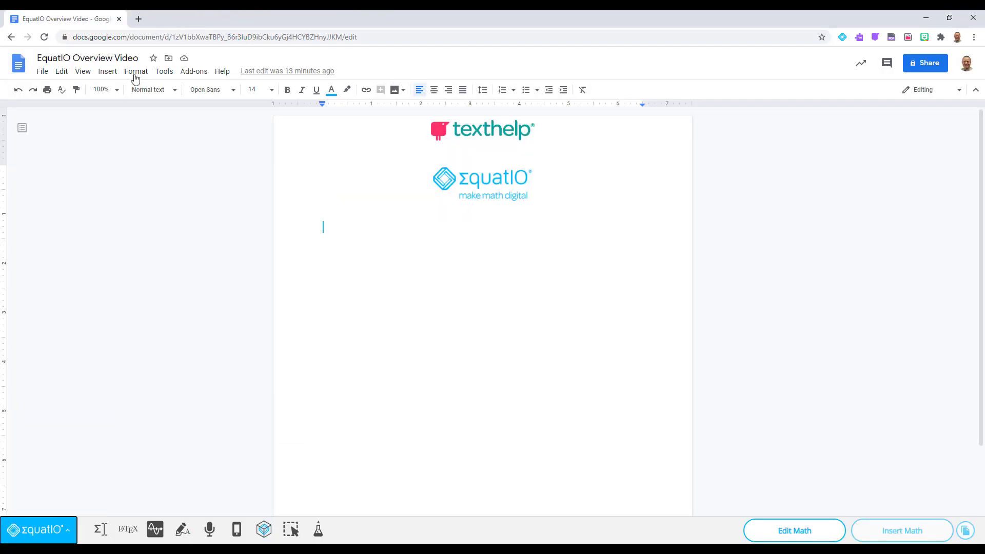
pyautogui.click(39, 530)
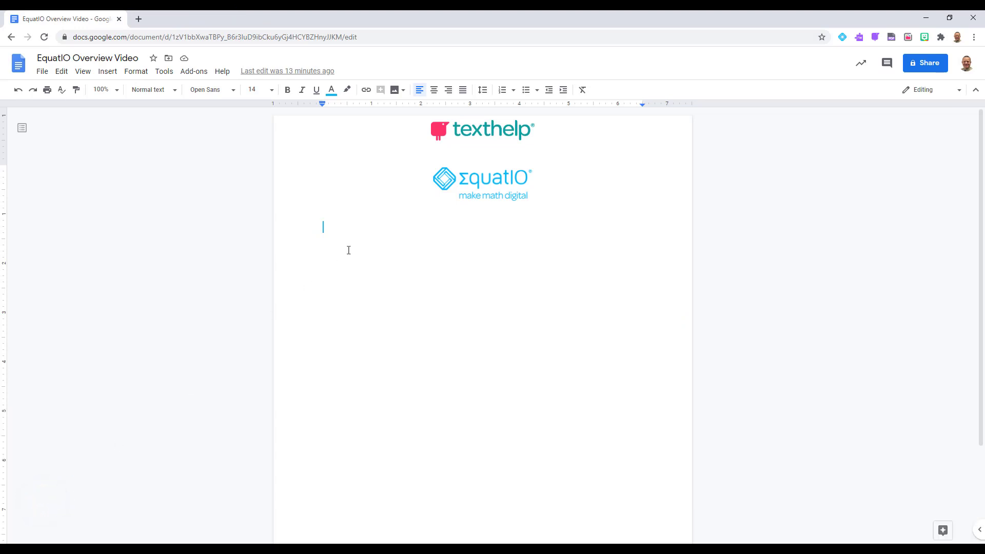
pyautogui.moveTo(461, 198)
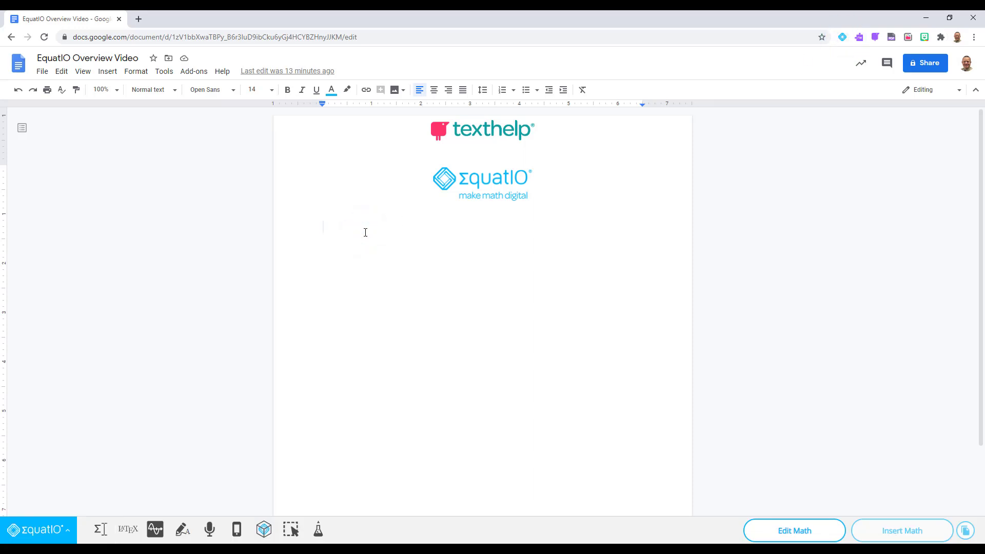
pyautogui.moveTo(356, 244)
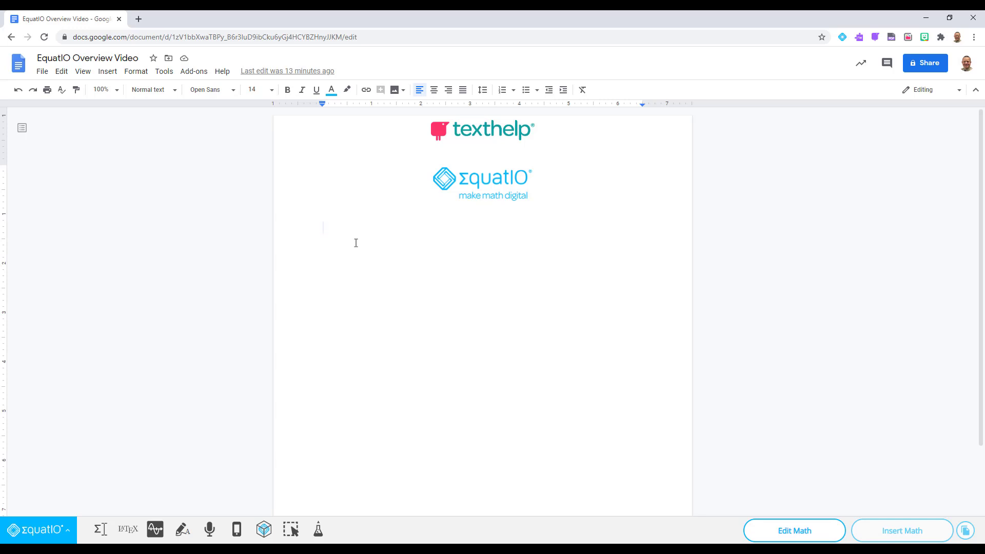
pyautogui.moveTo(100, 530)
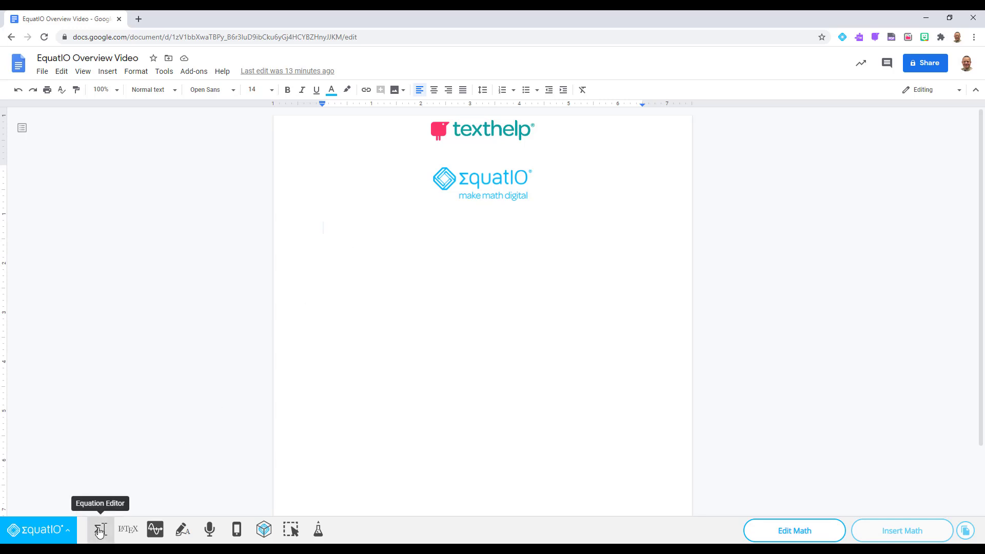